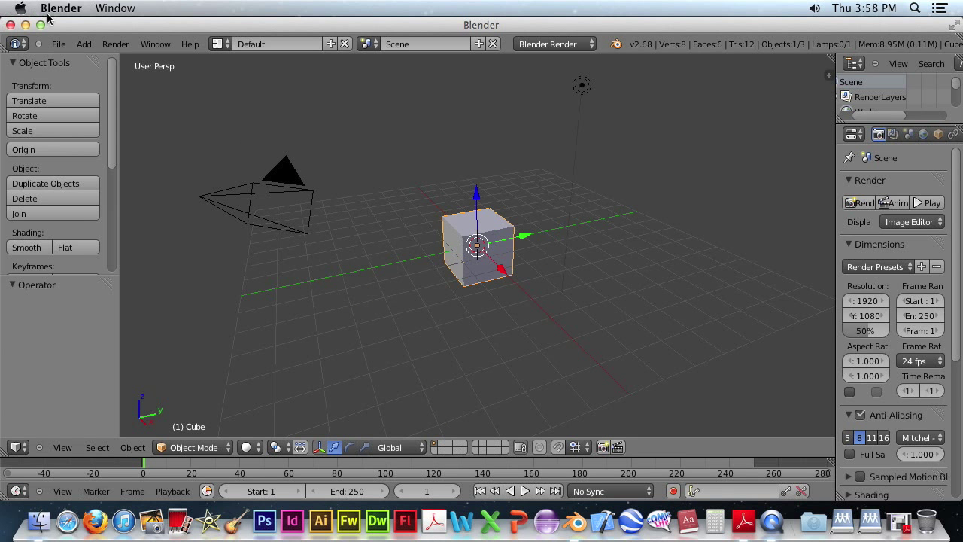
Step: Browse to and open the Landscape.blend terrain file, replacing the default cube scene
{"action": "left_click", "coordinate": [58, 44]}
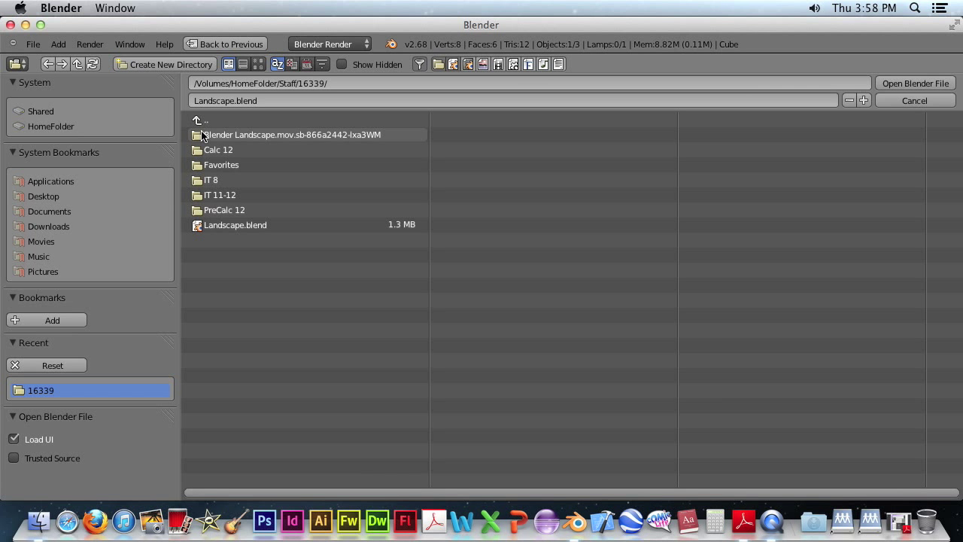
{"action": "mouse_move", "coordinate": [166, 117]}
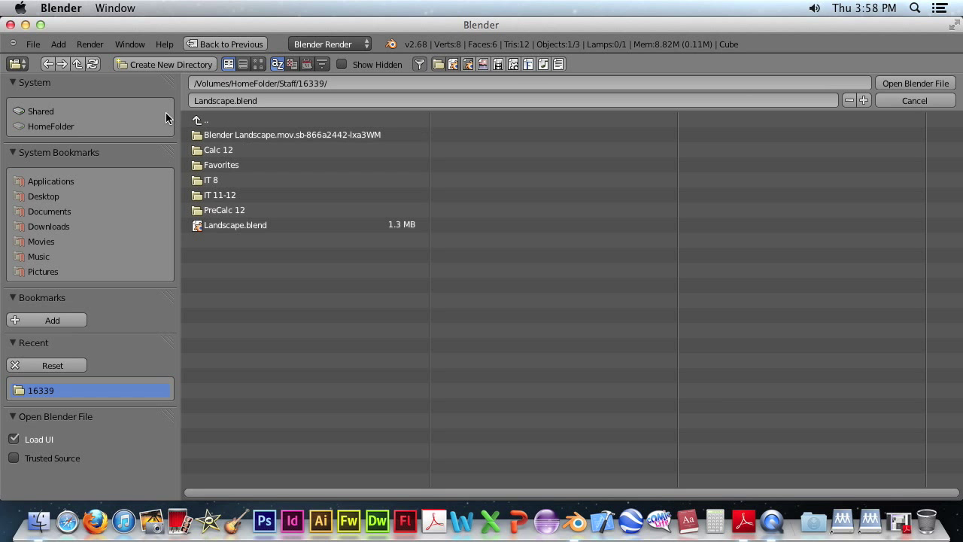
{"action": "mouse_move", "coordinate": [214, 97]}
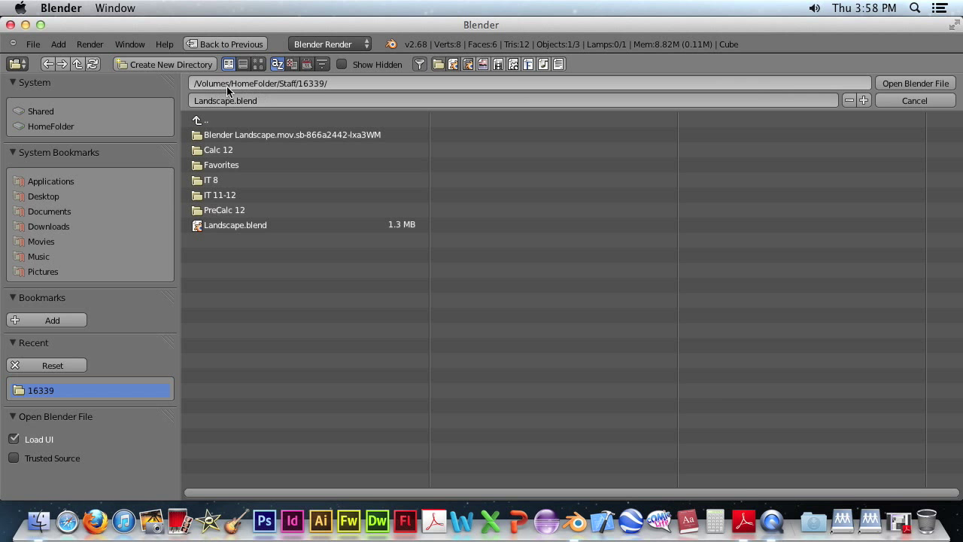
{"action": "mouse_move", "coordinate": [201, 94]}
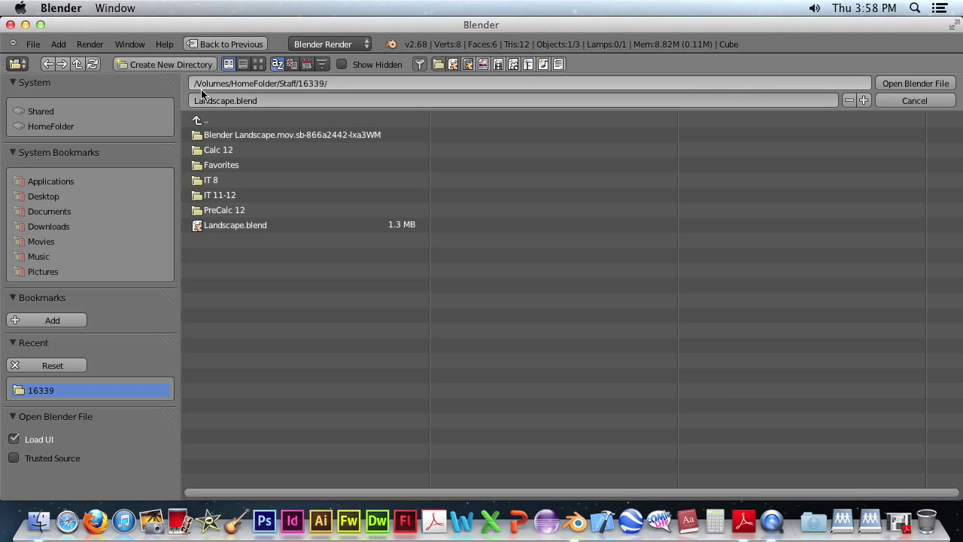
{"action": "mouse_move", "coordinate": [268, 91]}
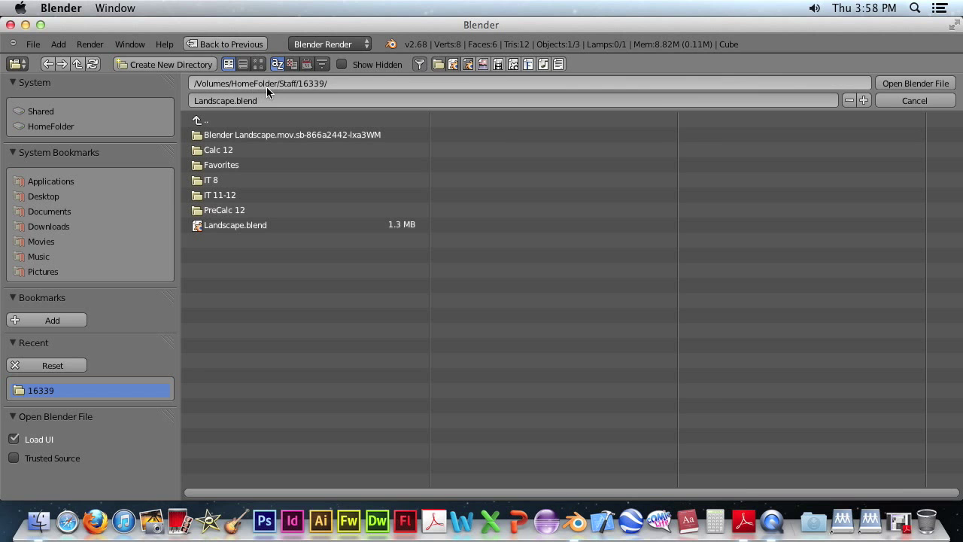
{"action": "left_click", "coordinate": [235, 226]}
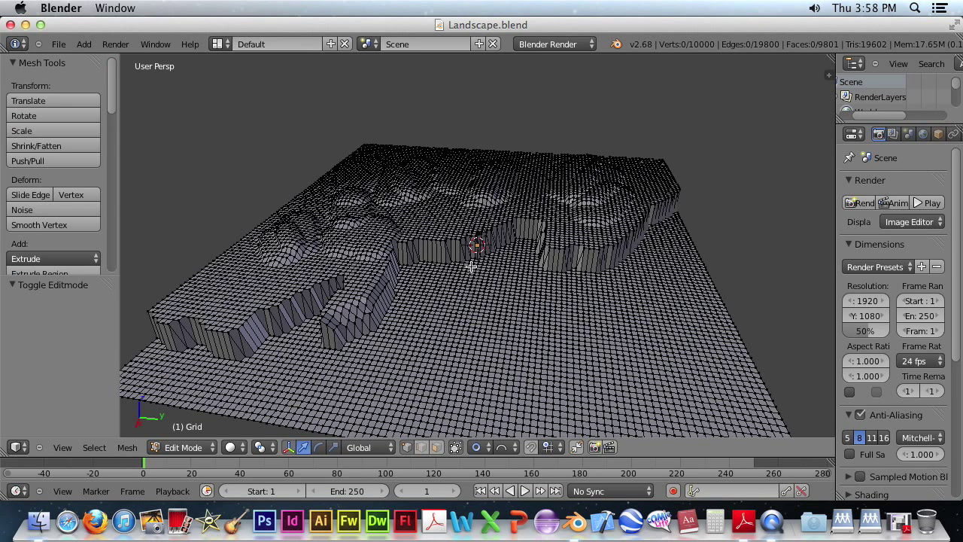
{"action": "mouse_move", "coordinate": [580, 262]}
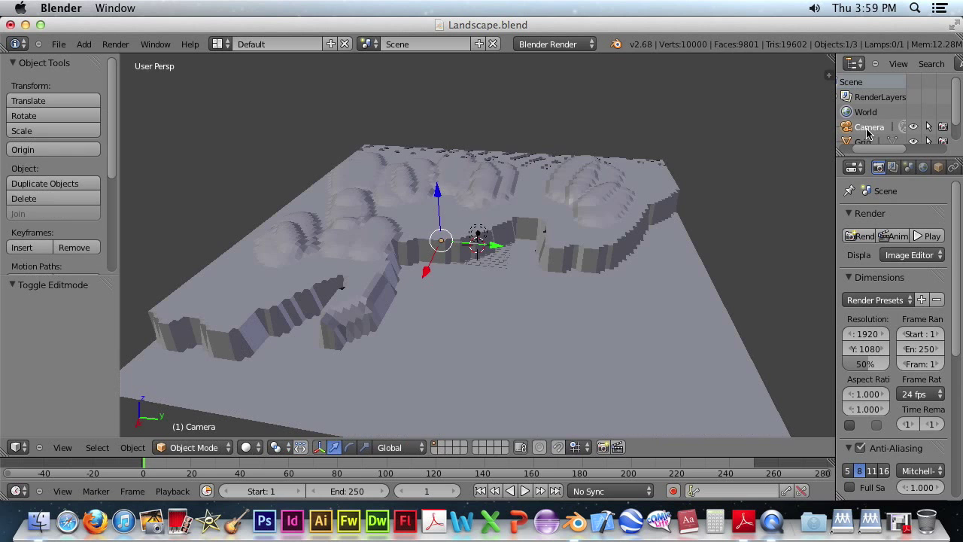
{"action": "mouse_move", "coordinate": [560, 316]}
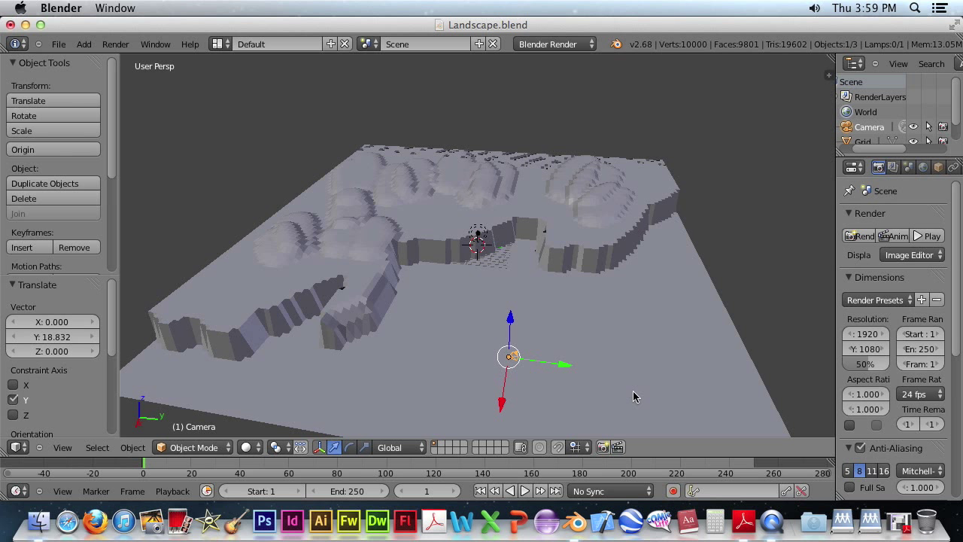
{"action": "mouse_move", "coordinate": [564, 305]}
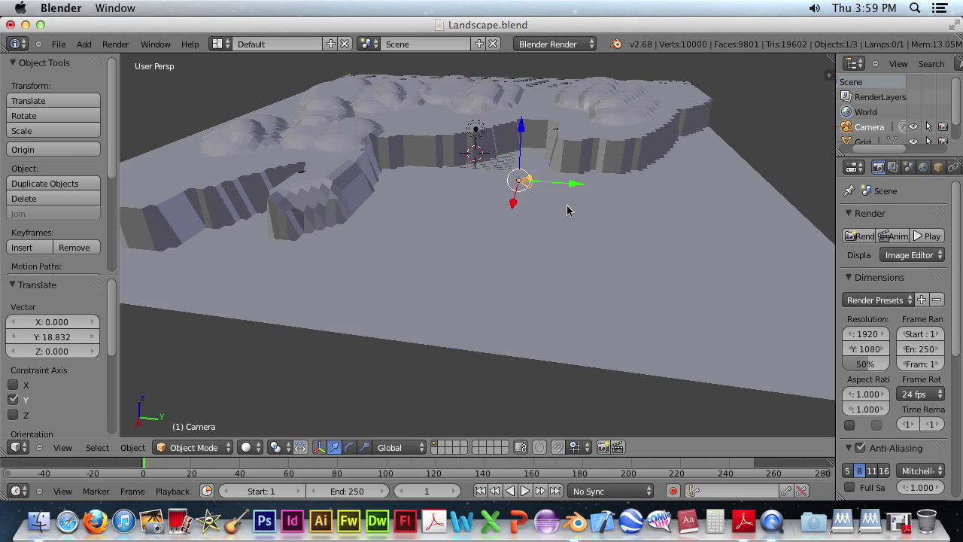
{"action": "mouse_move", "coordinate": [572, 167]}
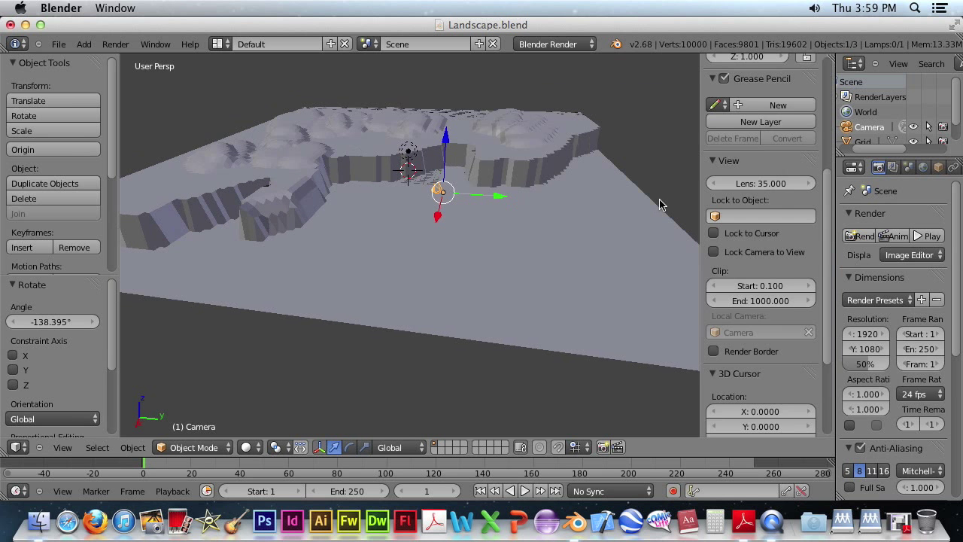
{"action": "mouse_move", "coordinate": [829, 202]}
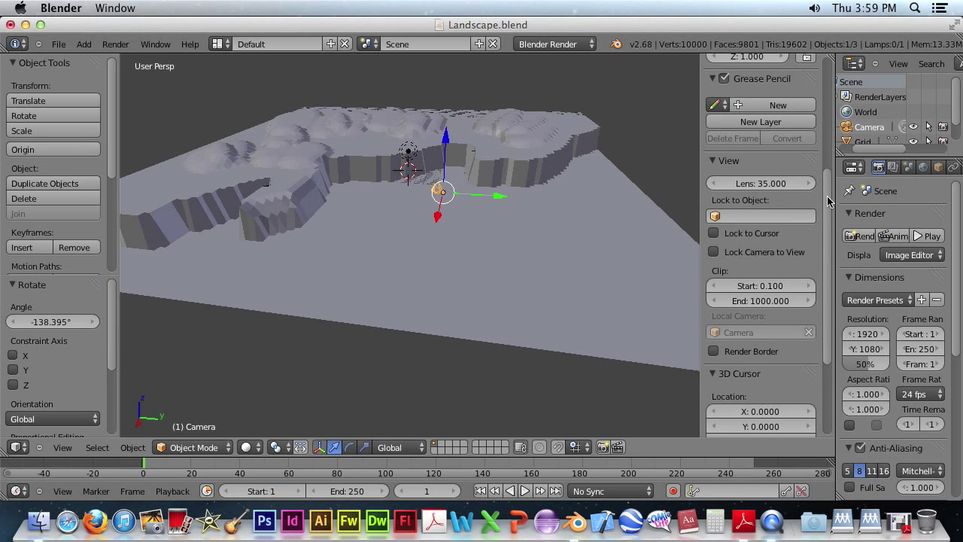
Step: Zero the camera's Y rotation in the Transform panel
{"action": "scroll", "scroll_direction": "up", "scroll_amount": 3}
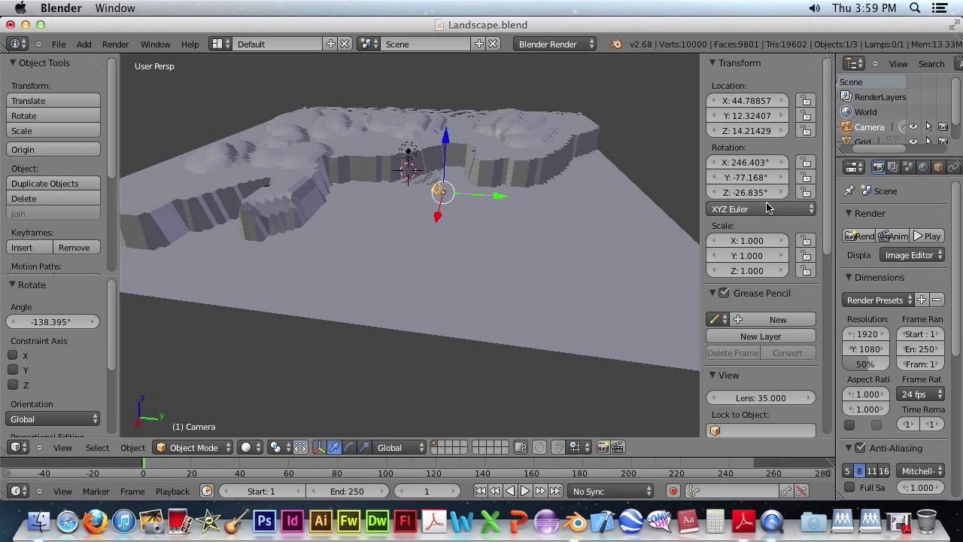
{"action": "mouse_move", "coordinate": [767, 192]}
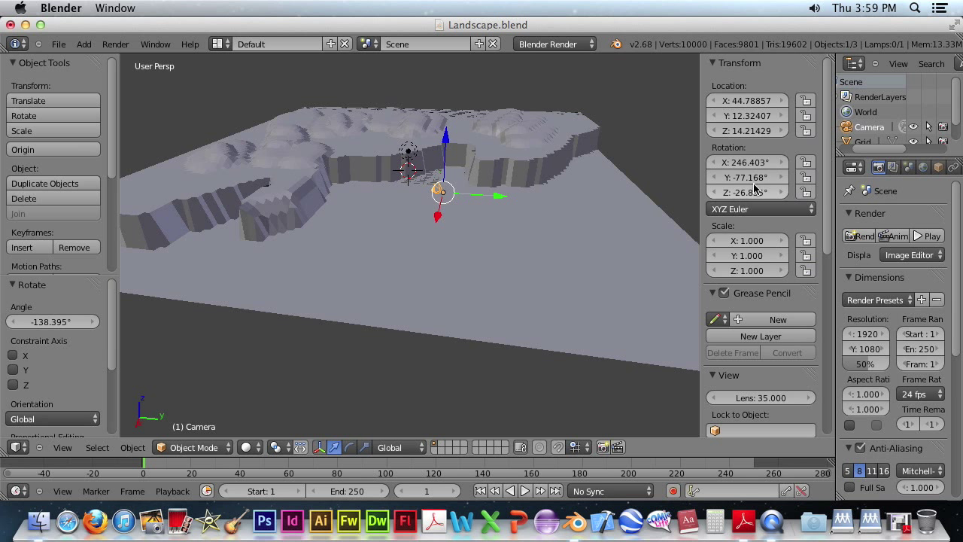
{"action": "mouse_move", "coordinate": [749, 178]}
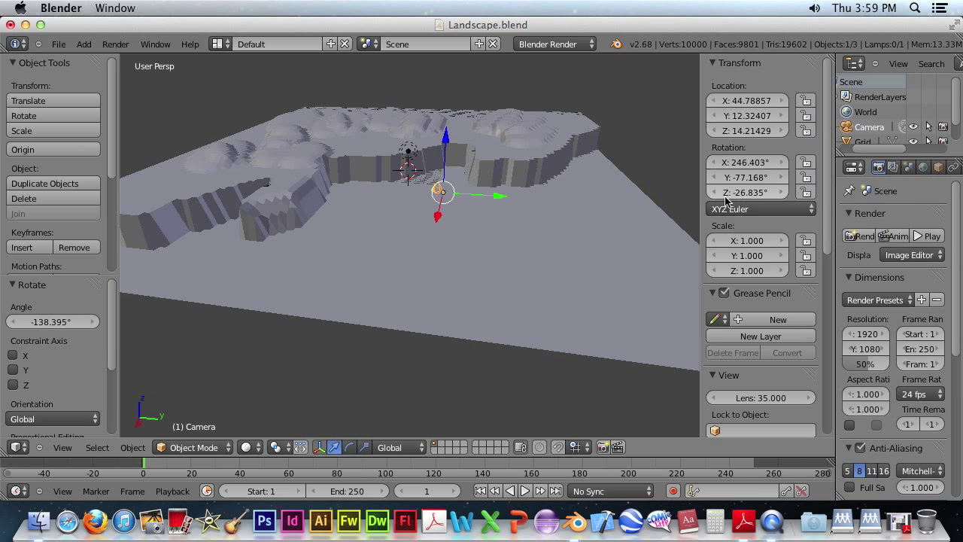
{"action": "left_click", "coordinate": [747, 191]}
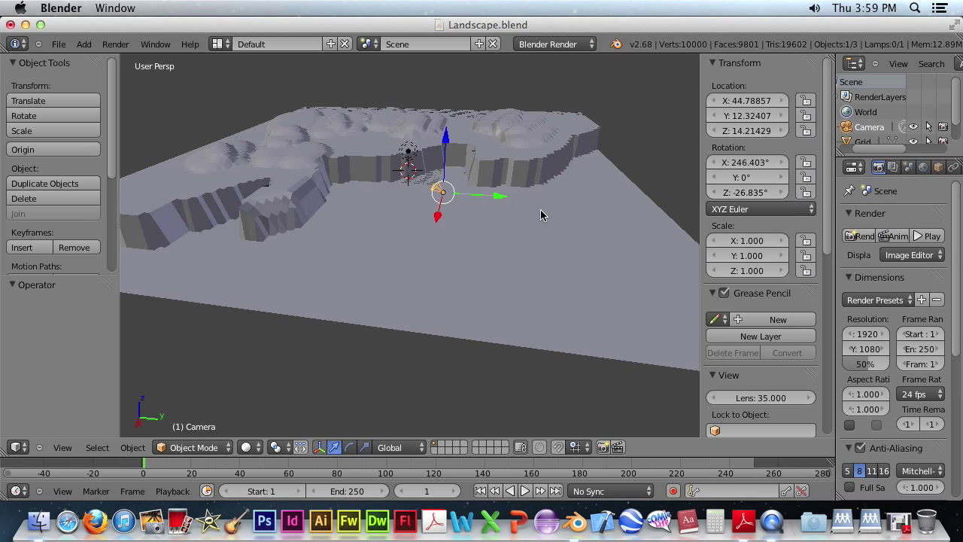
{"action": "mouse_move", "coordinate": [526, 217]}
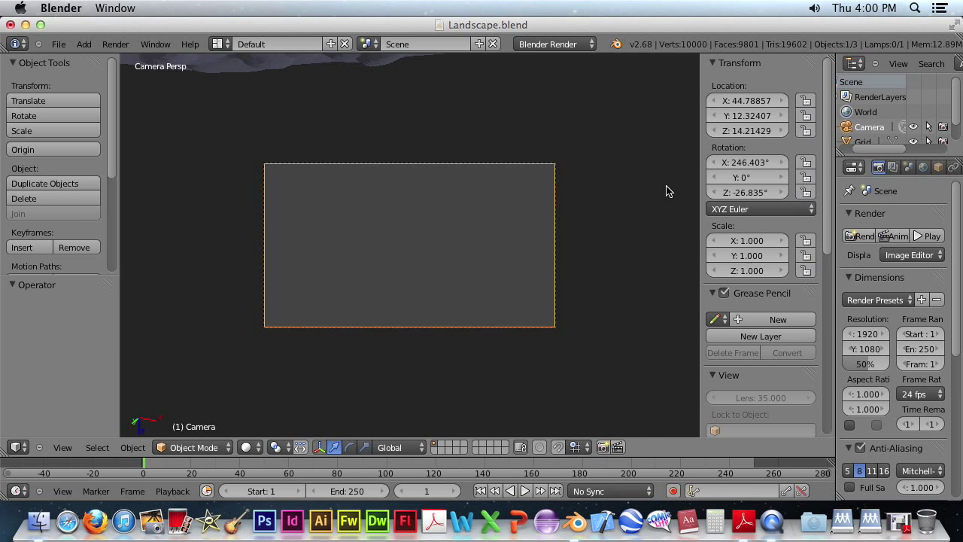
Step: Rotate the camera to X 250°, Y 180°, Z -50° so the camera view frames the terrain walls
{"action": "left_click", "coordinate": [748, 178]}
{"action": "type", "text": "-9"}
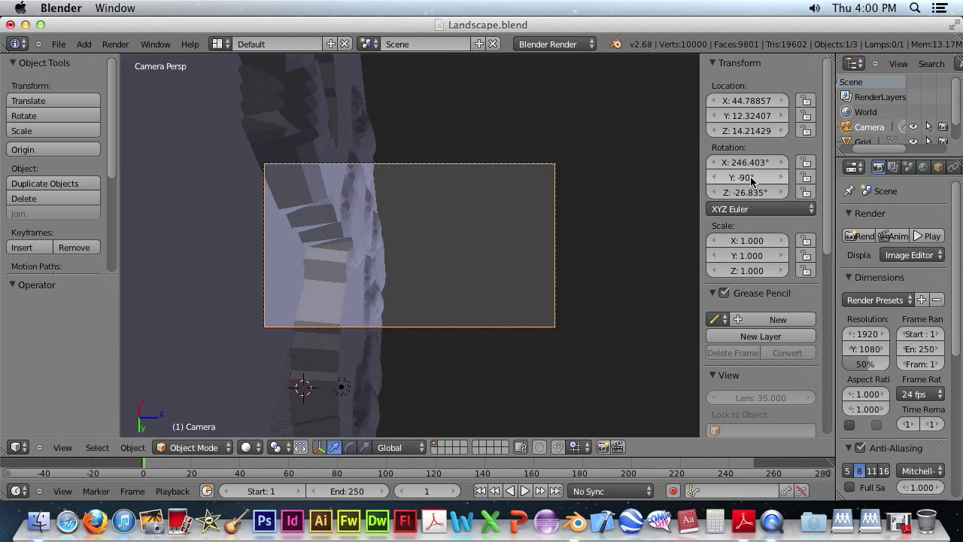
{"action": "left_click", "coordinate": [746, 177]}
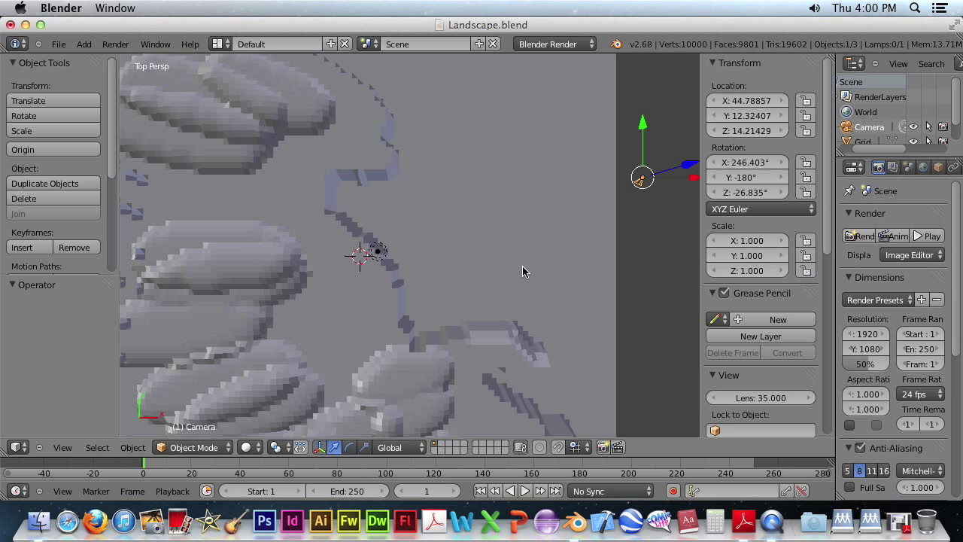
{"action": "mouse_move", "coordinate": [645, 252]}
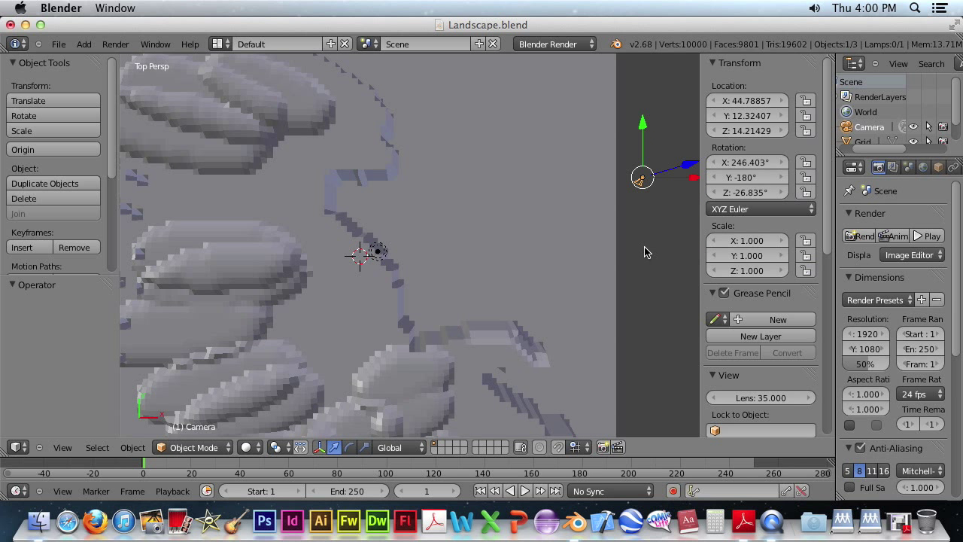
{"action": "left_click_drag", "start_coordinate": [641, 177], "coordinate": [644, 249]}
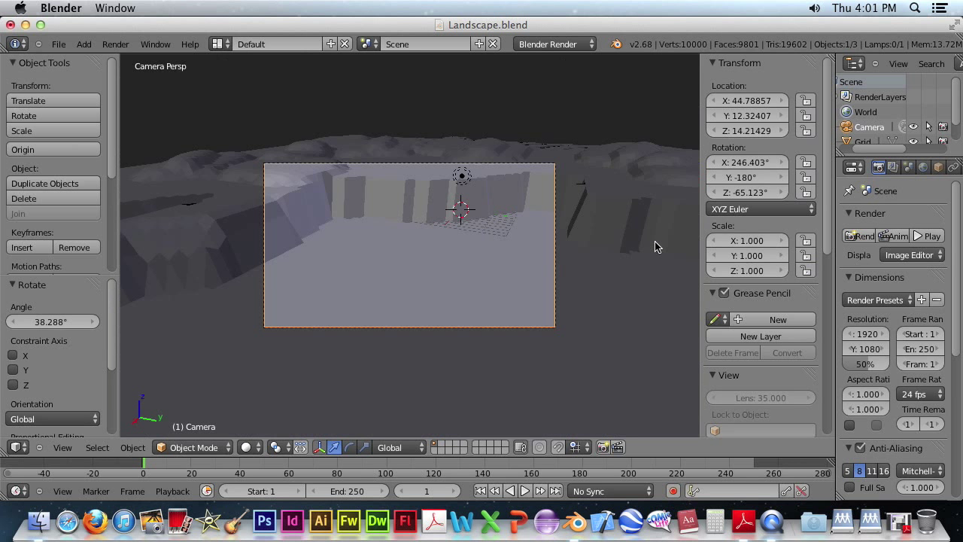
{"action": "mouse_move", "coordinate": [461, 232]}
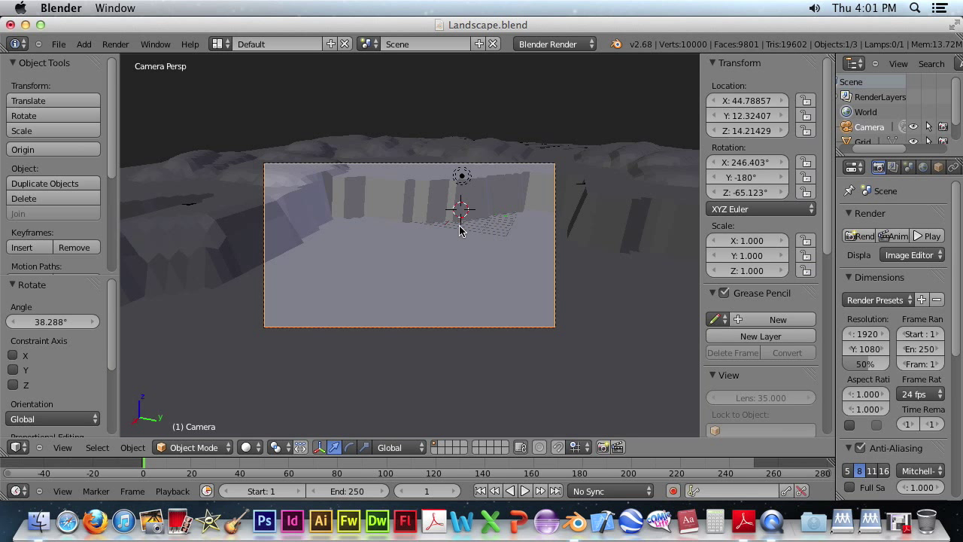
{"action": "left_click", "coordinate": [746, 192]}
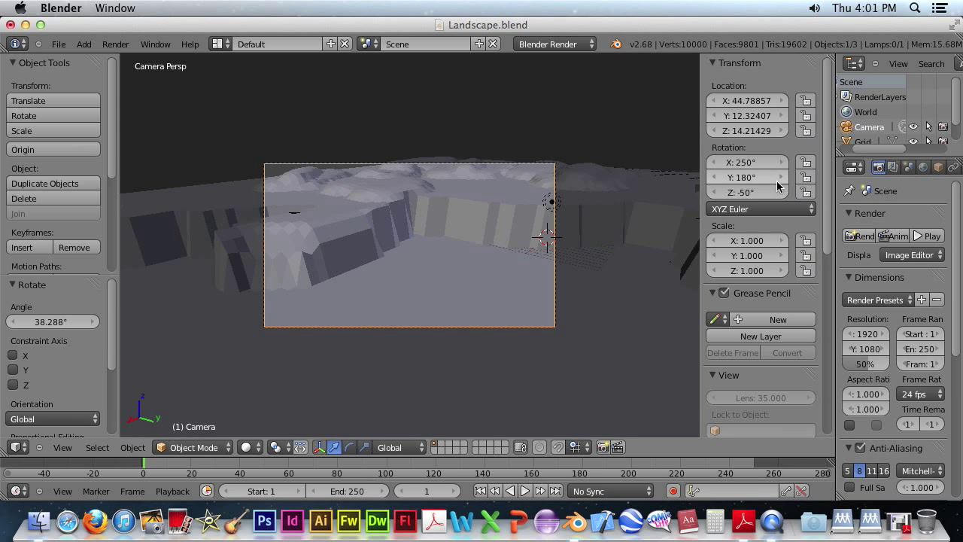
{"action": "mouse_move", "coordinate": [564, 214]}
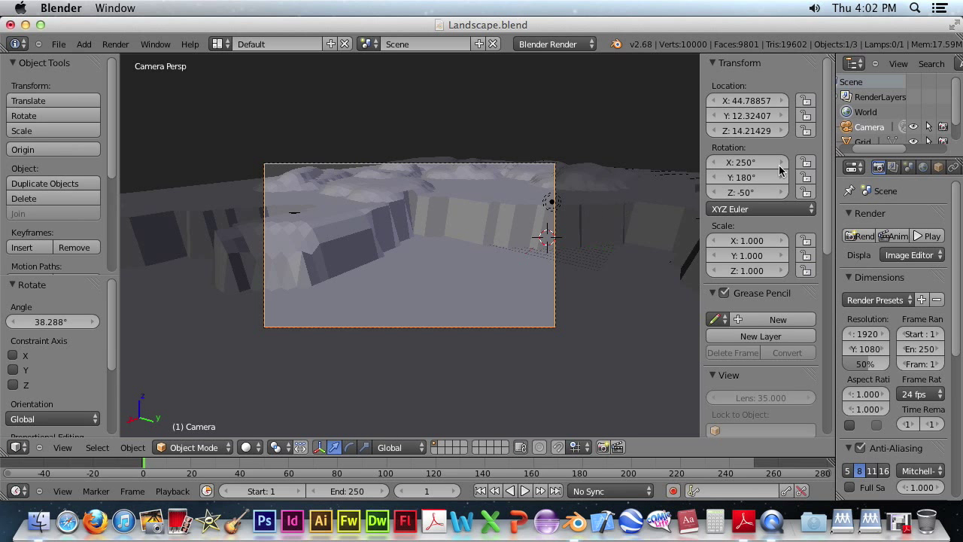
Step: Move the lamp out along X to about 38.9 and raise it to roughly 14.3 on Z
{"action": "scroll", "scroll_direction": "down", "scroll_amount": 3}
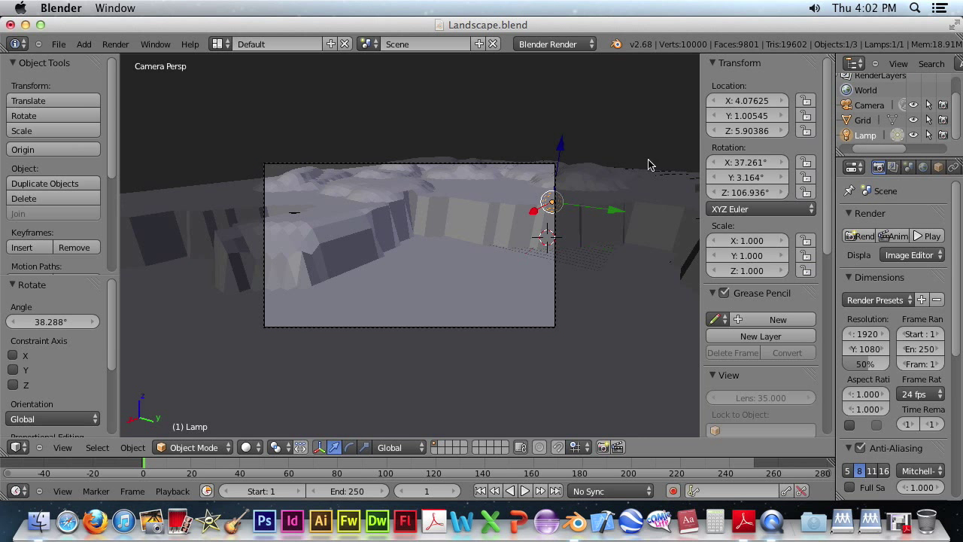
{"action": "mouse_move", "coordinate": [548, 205]}
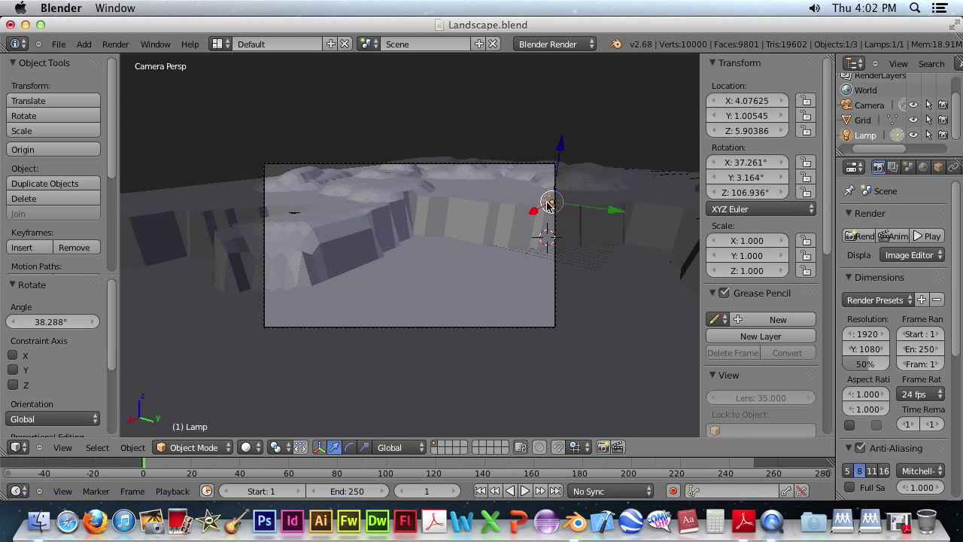
{"action": "left_click_drag", "start_coordinate": [550, 203], "coordinate": [544, 204]}
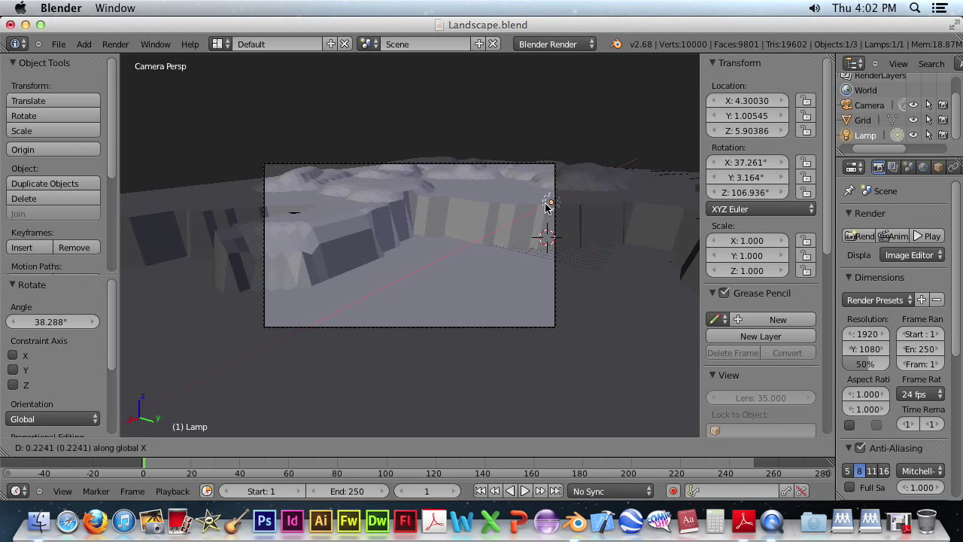
{"action": "mouse_move", "coordinate": [316, 331]}
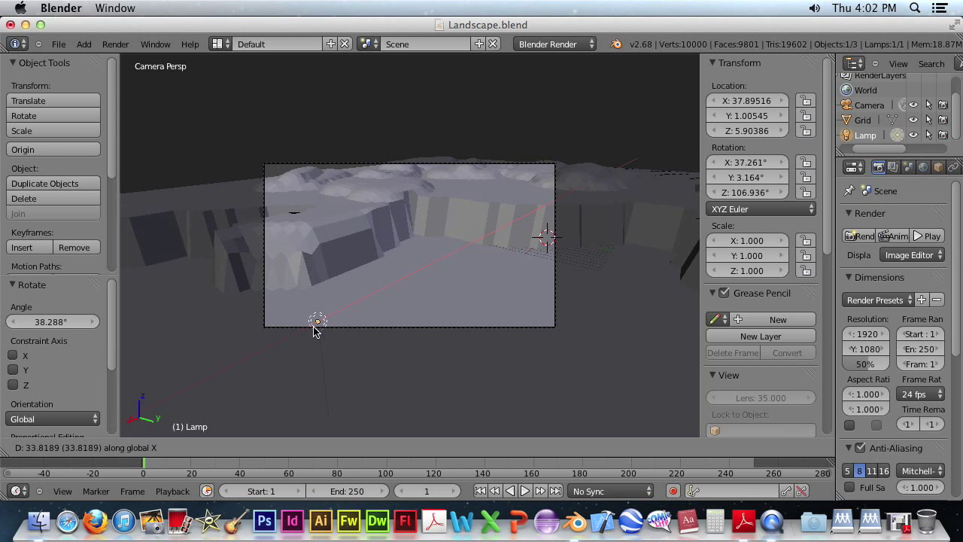
{"action": "left_click", "coordinate": [315, 328]}
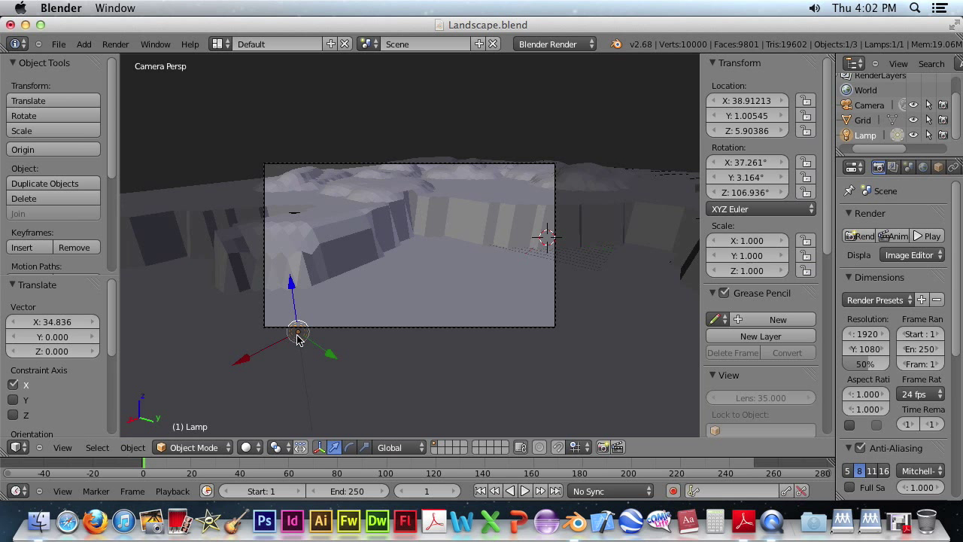
{"action": "left_click_drag", "start_coordinate": [295, 331], "coordinate": [293, 292]}
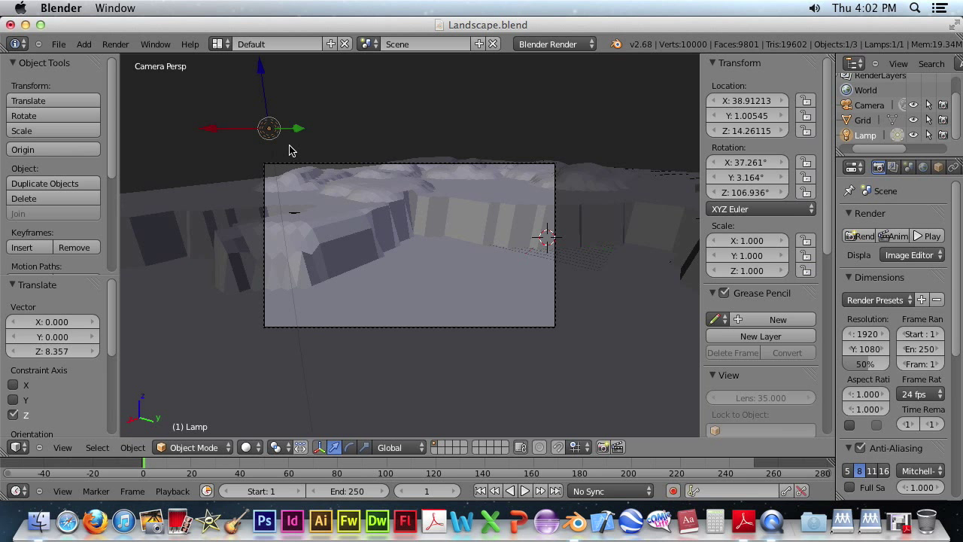
{"action": "mouse_move", "coordinate": [385, 184]}
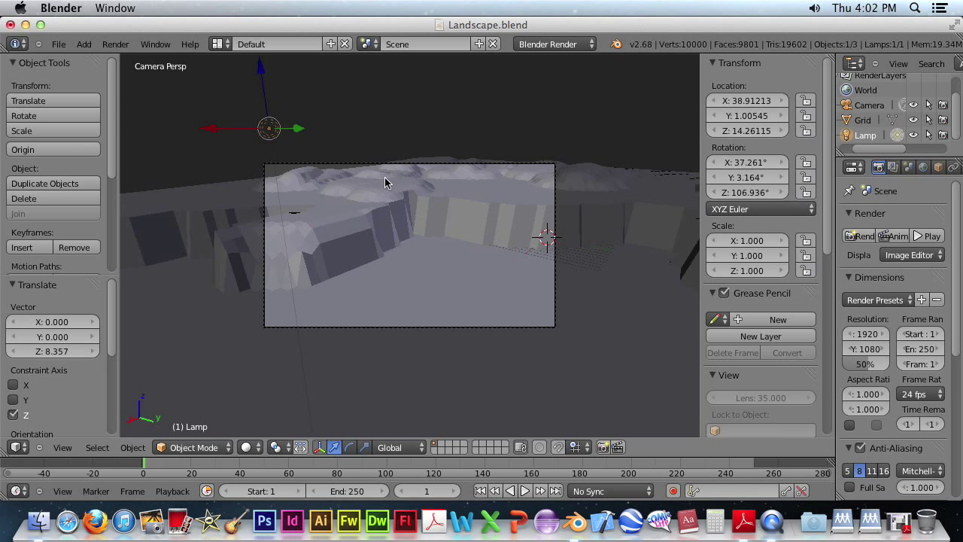
{"action": "mouse_move", "coordinate": [494, 205]}
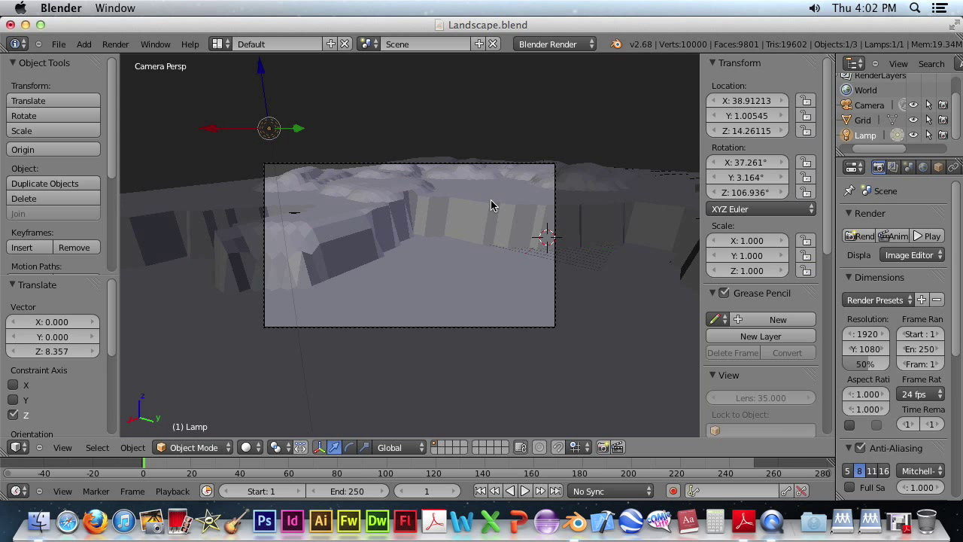
{"action": "mouse_move", "coordinate": [450, 186]}
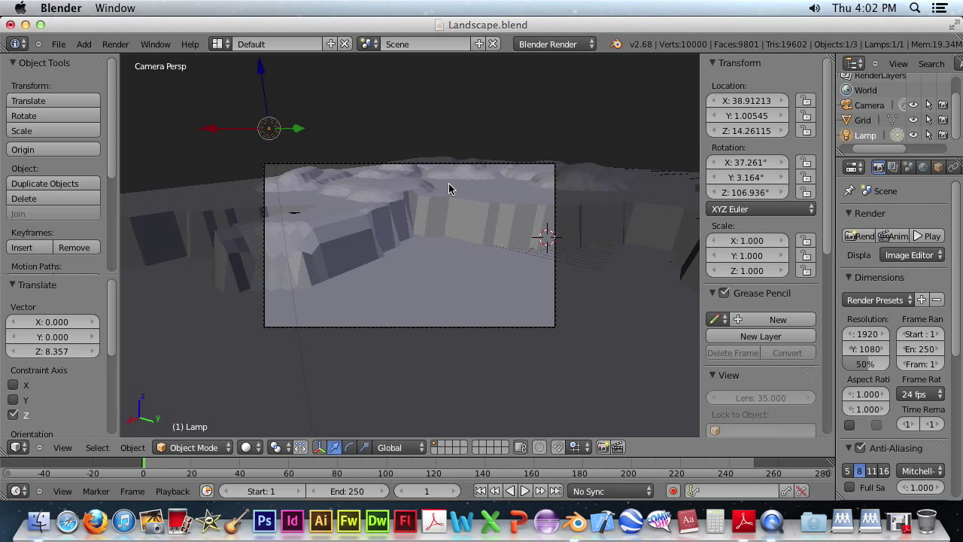
{"action": "mouse_move", "coordinate": [566, 199]}
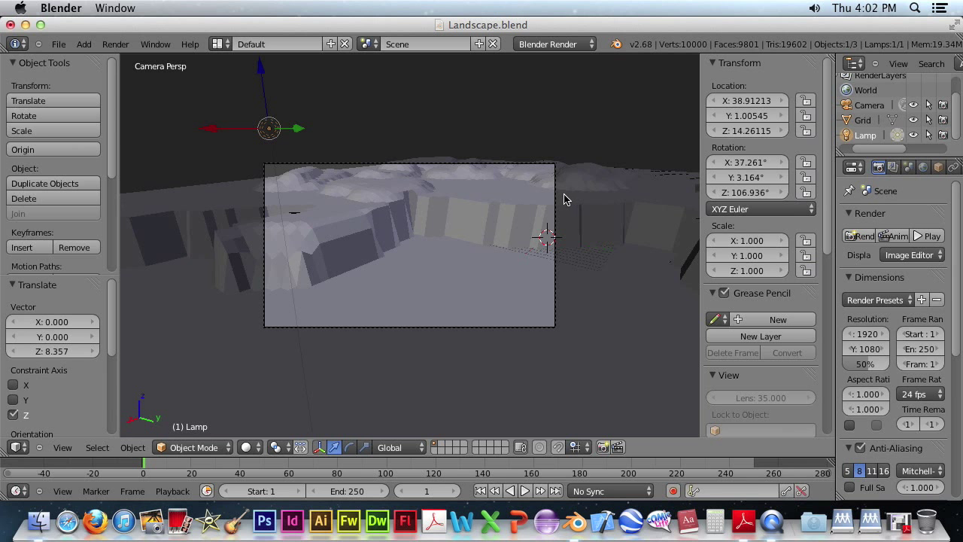
{"action": "mouse_move", "coordinate": [564, 198]}
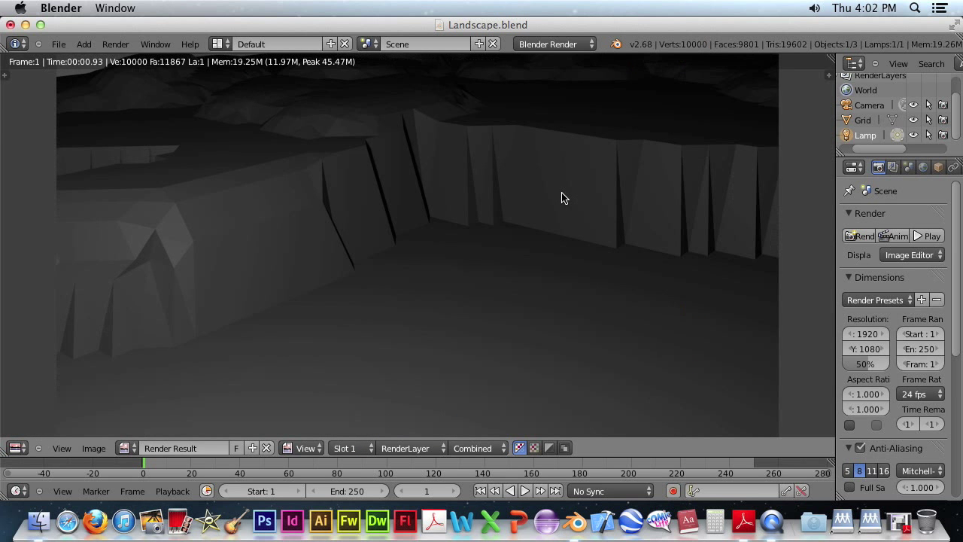
{"action": "mouse_move", "coordinate": [444, 186]}
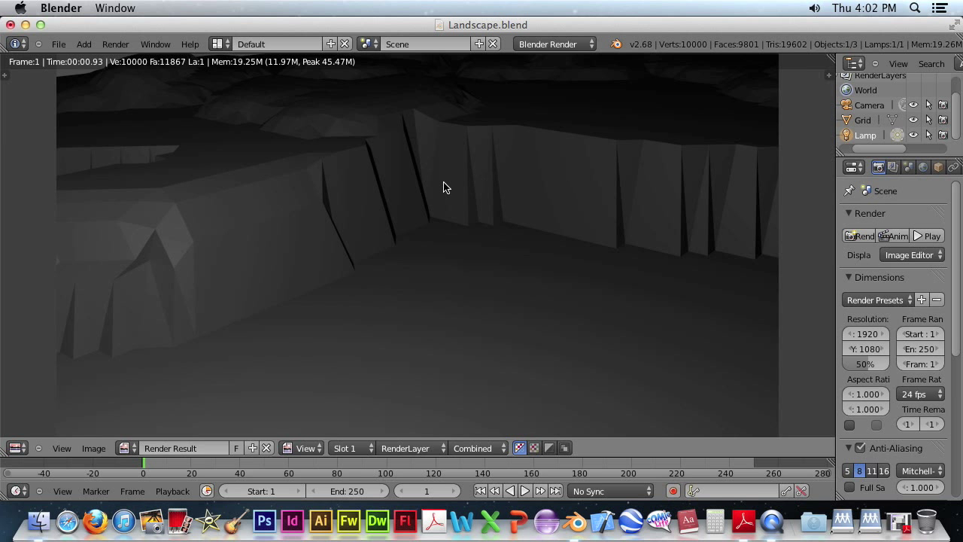
{"action": "mouse_move", "coordinate": [252, 114]}
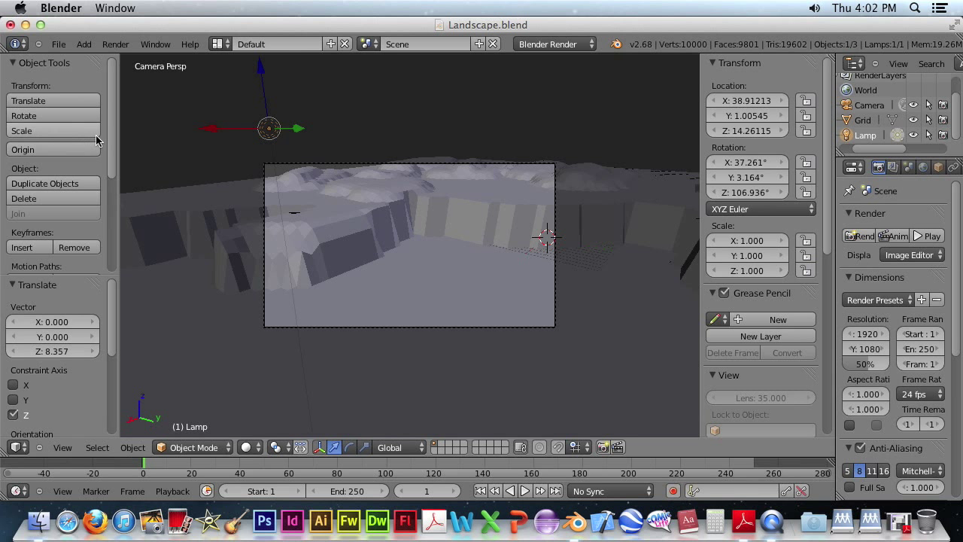
{"action": "mouse_move", "coordinate": [475, 212]}
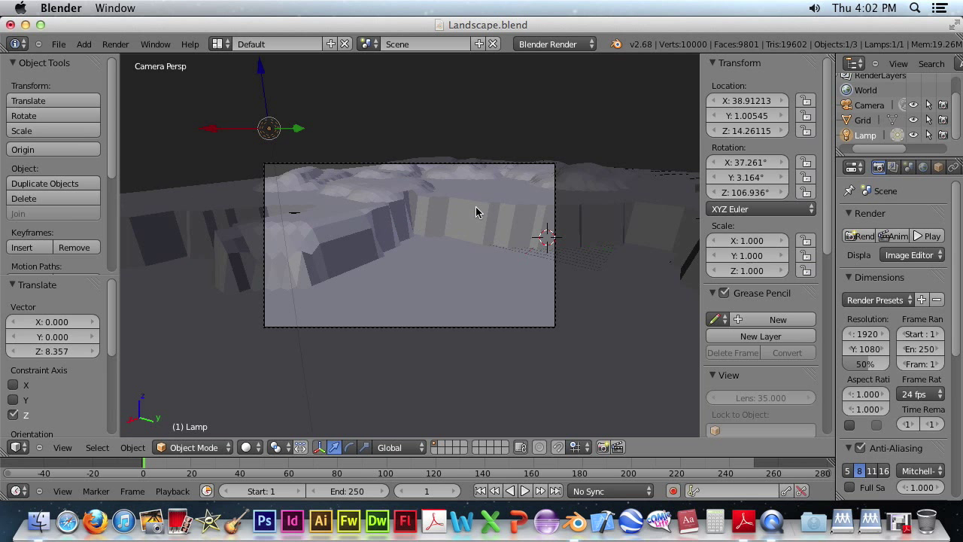
Step: Select the terrain grid and apply smooth shading so its walls appear rounded
{"action": "left_click", "coordinate": [864, 120]}
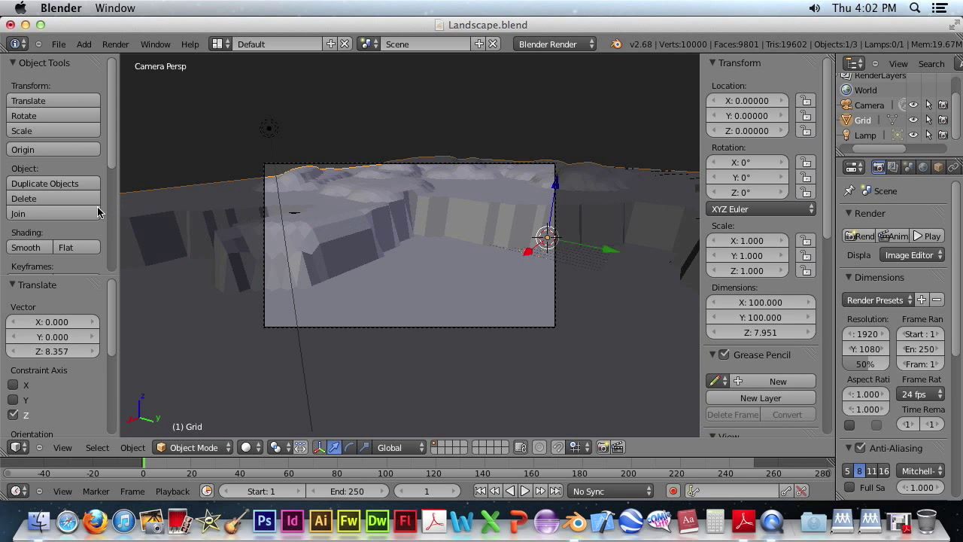
{"action": "mouse_move", "coordinate": [111, 160]}
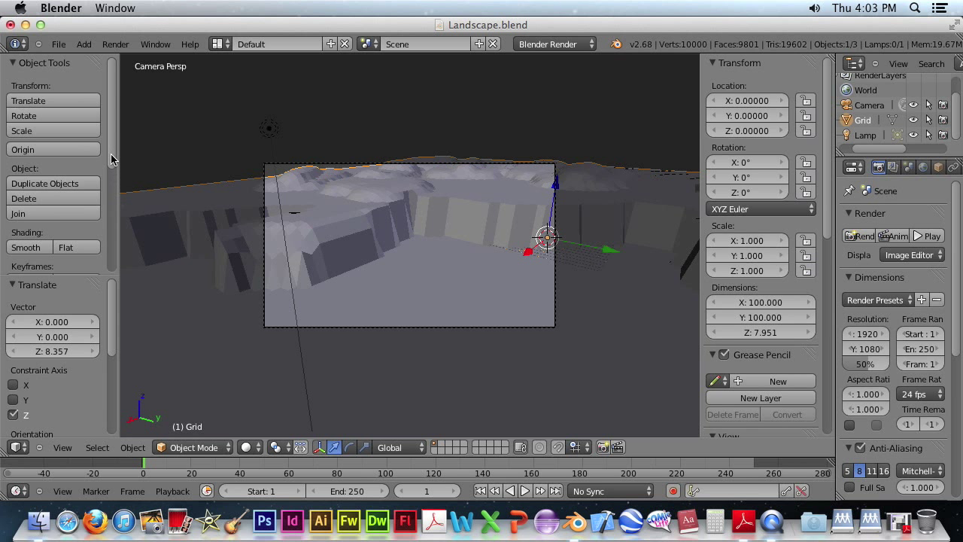
{"action": "scroll", "scroll_direction": "down", "scroll_amount": 3}
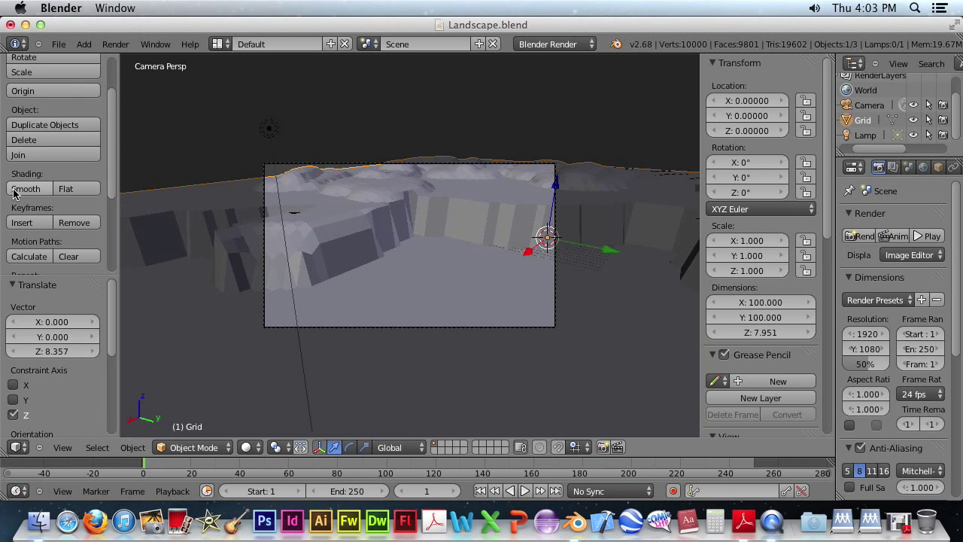
{"action": "left_click", "coordinate": [28, 188]}
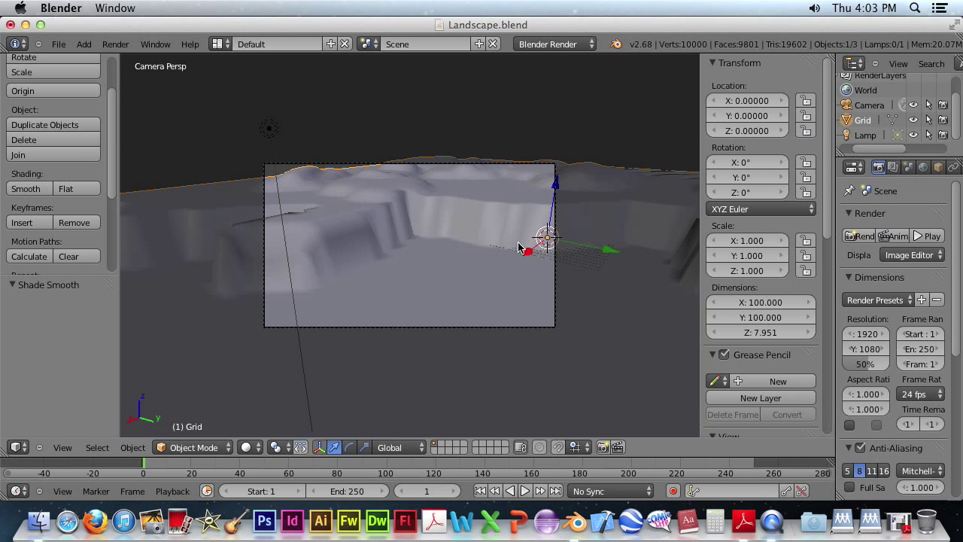
{"action": "mouse_move", "coordinate": [494, 229]}
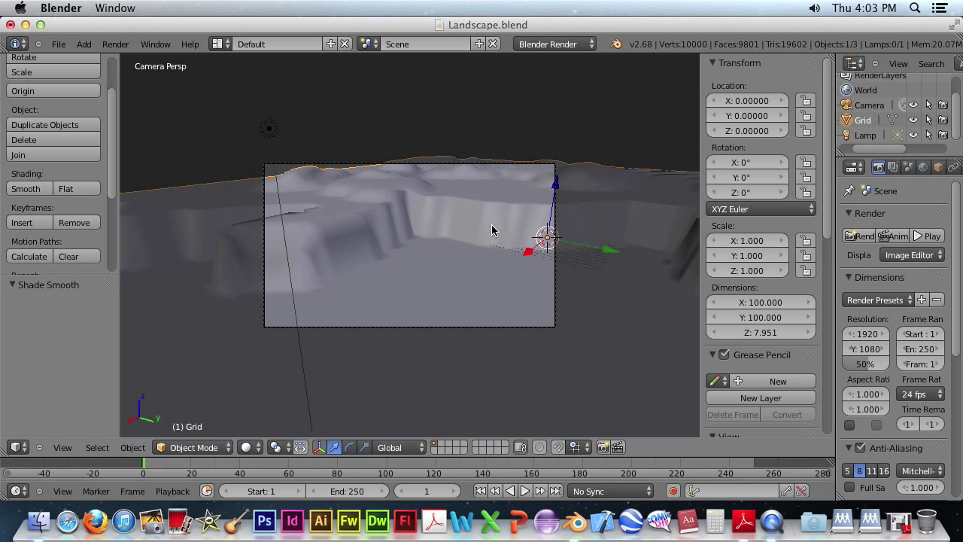
{"action": "mouse_move", "coordinate": [523, 232]}
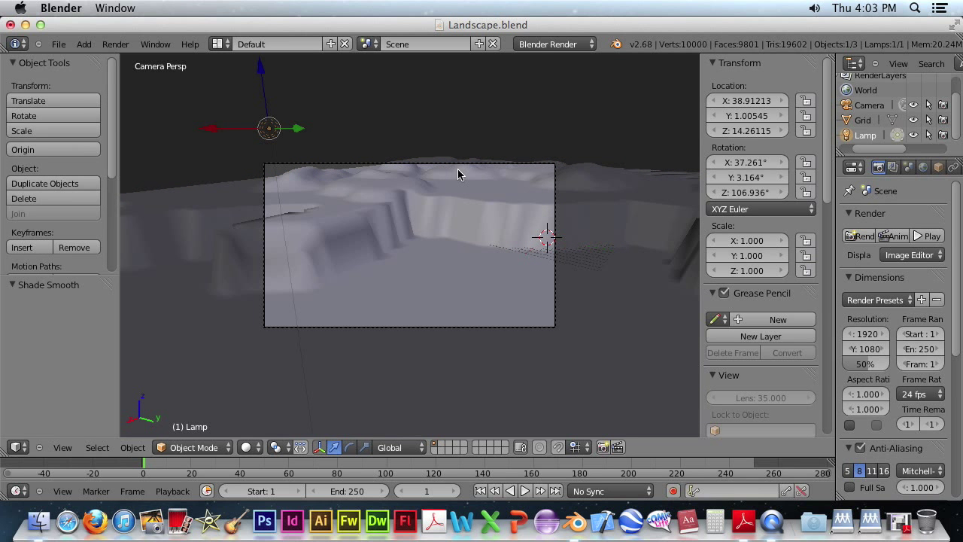
{"action": "mouse_move", "coordinate": [460, 172]}
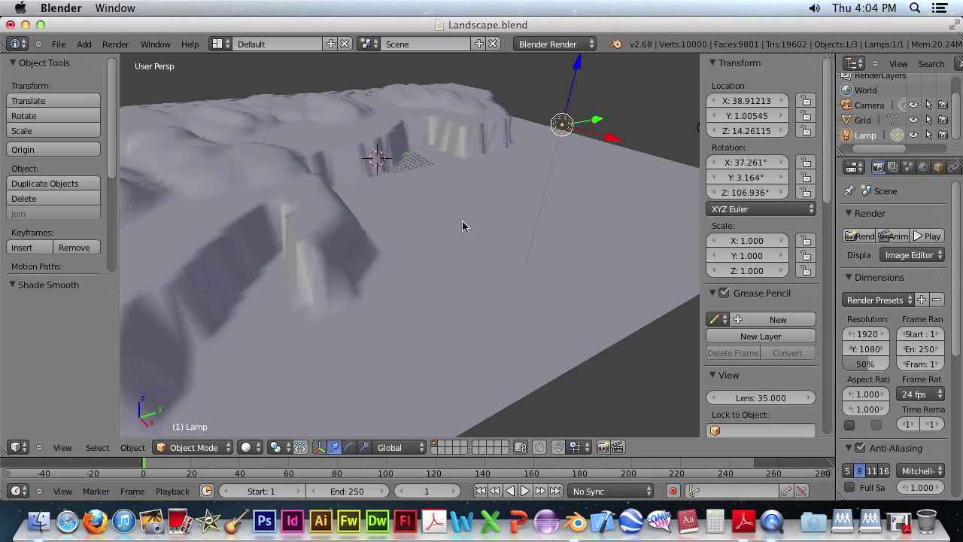
{"action": "mouse_move", "coordinate": [379, 176]}
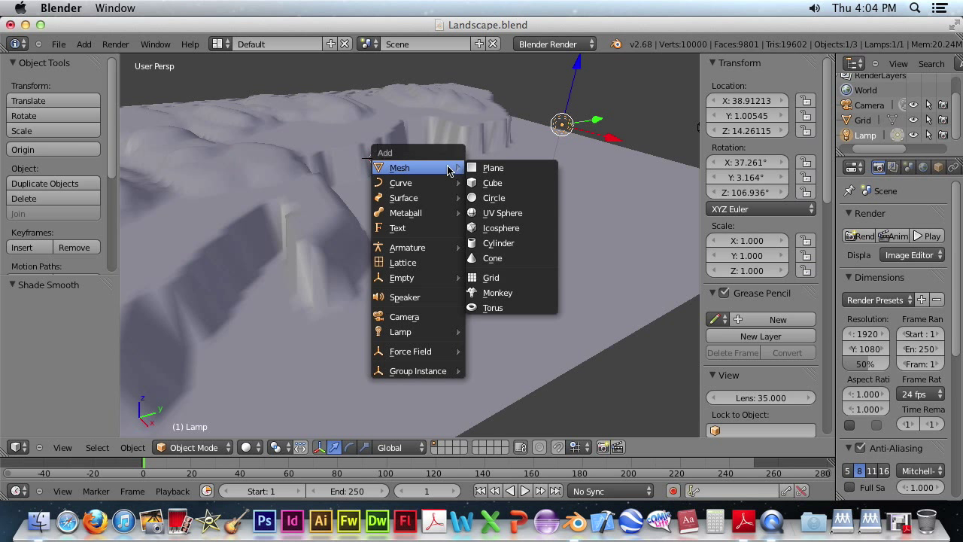
{"action": "mouse_move", "coordinate": [499, 198]}
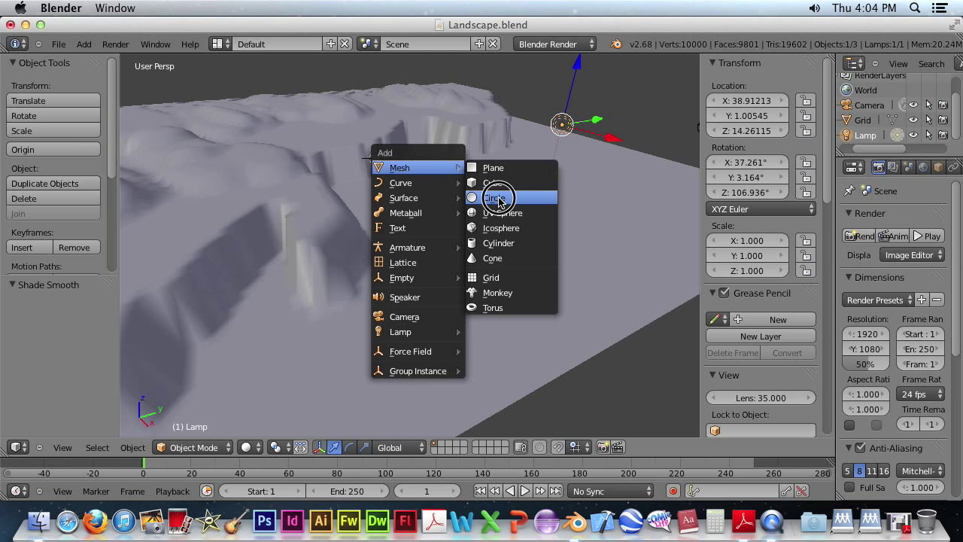
Step: Add a circle mesh to the scene at the origin on the terrain grid
{"action": "left_click", "coordinate": [495, 199]}
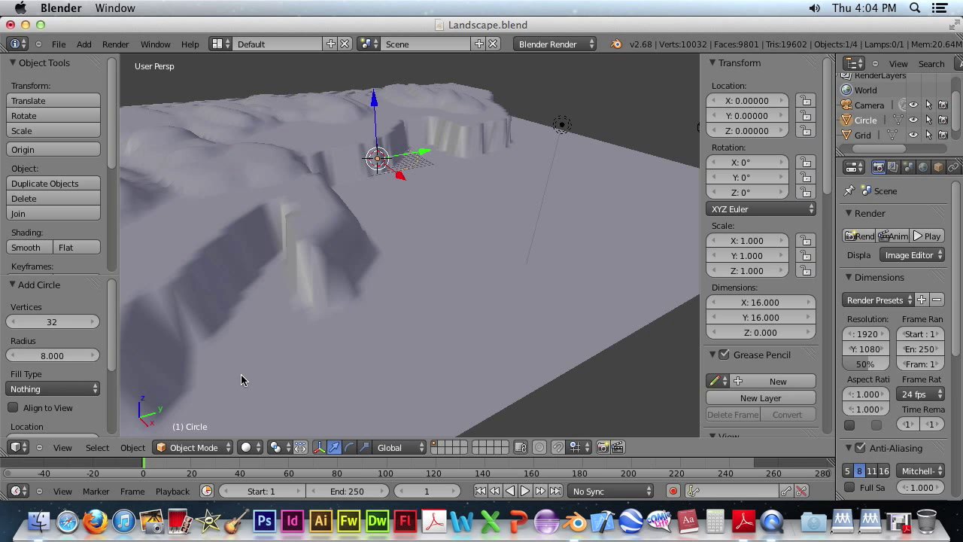
{"action": "mouse_move", "coordinate": [443, 211]}
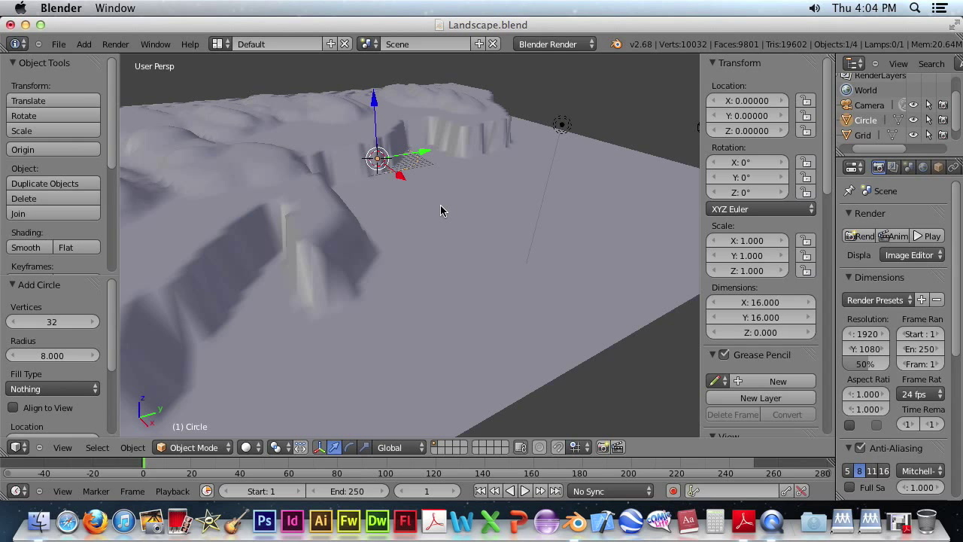
{"action": "mouse_move", "coordinate": [258, 298]}
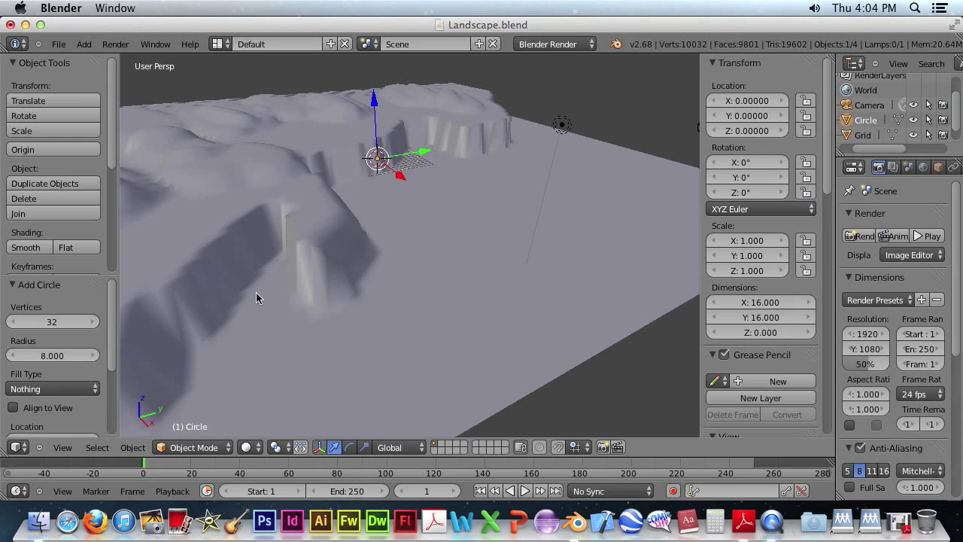
{"action": "mouse_move", "coordinate": [74, 355]}
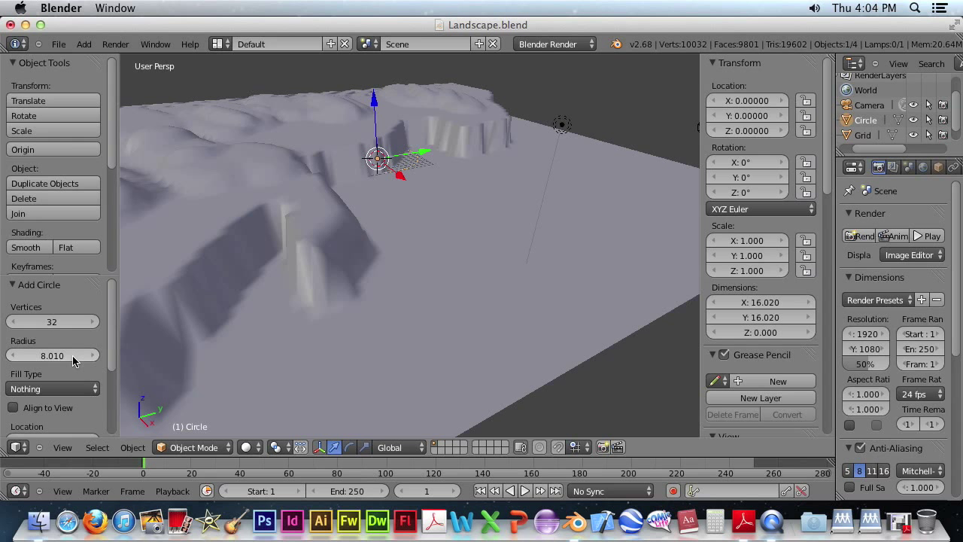
Step: Set the circle's radius to 4 and raise it along Z above the terrain
{"action": "left_click", "coordinate": [52, 356]}
{"action": "type", "text": "4"}
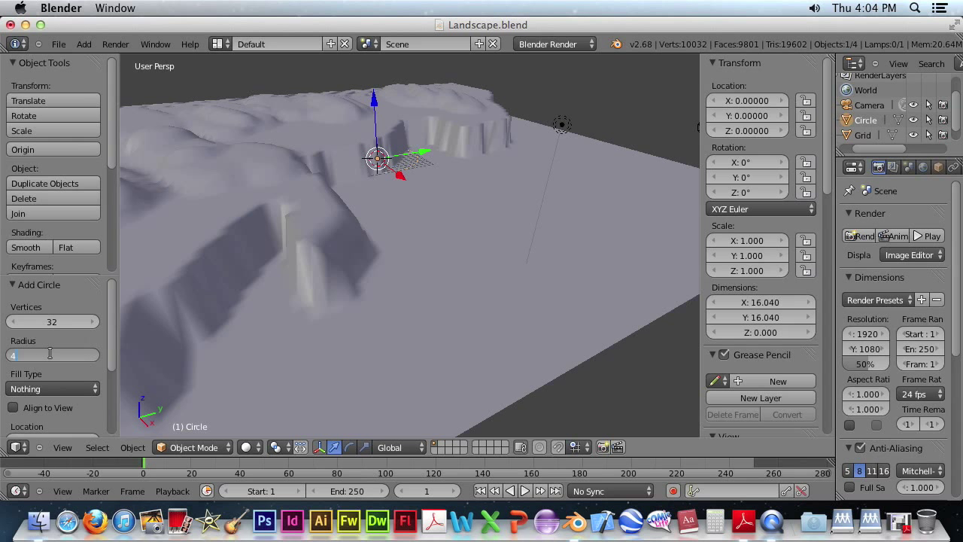
{"action": "left_click", "coordinate": [53, 355]}
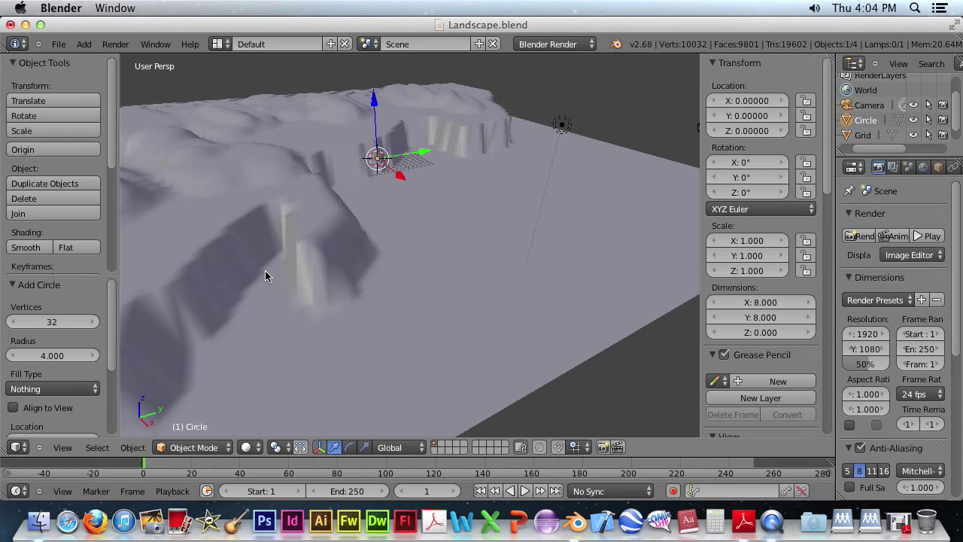
{"action": "mouse_move", "coordinate": [298, 269]}
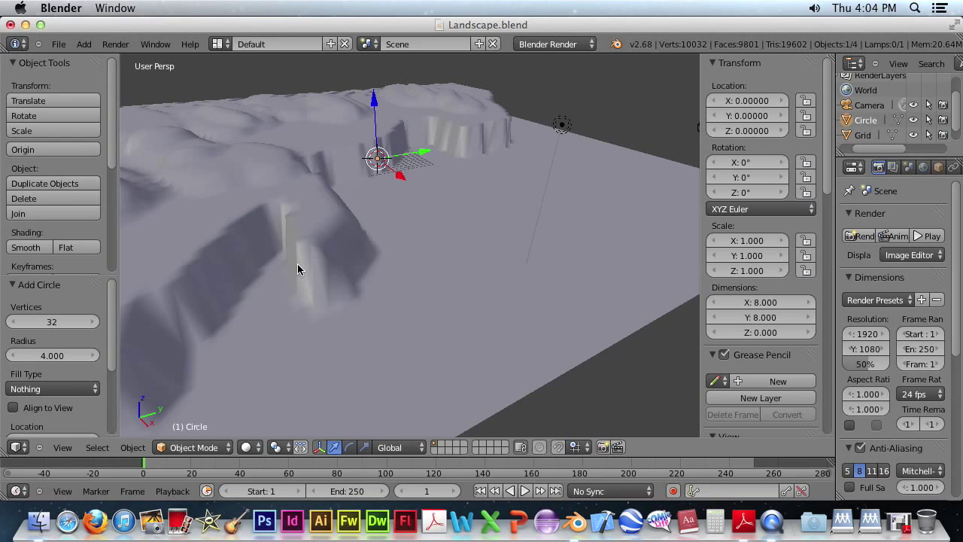
{"action": "left_click_drag", "start_coordinate": [298, 270], "coordinate": [379, 269]}
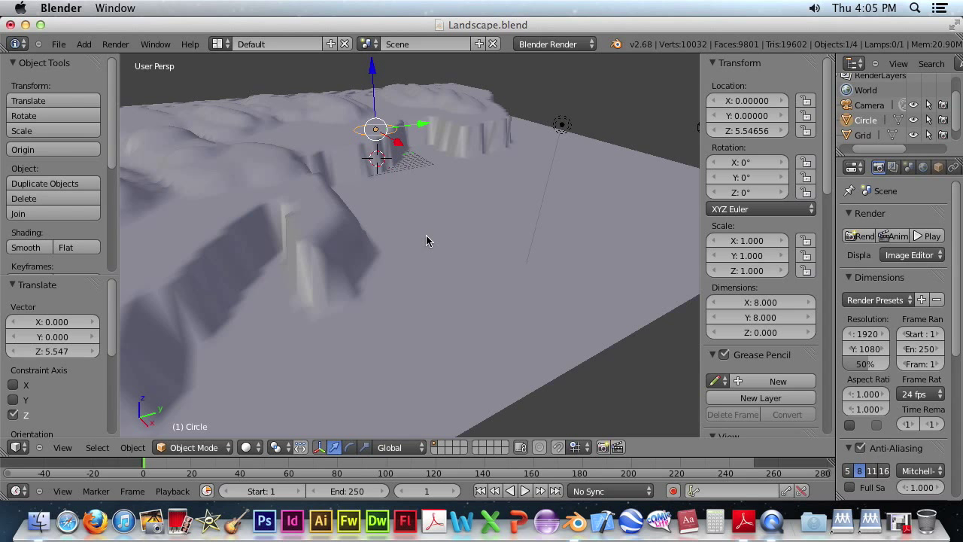
{"action": "mouse_move", "coordinate": [446, 186]}
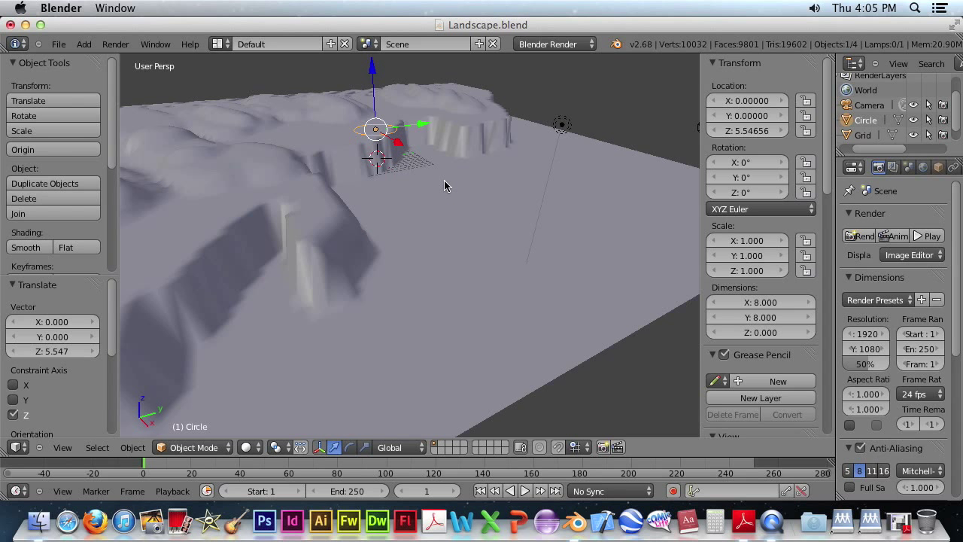
{"action": "mouse_move", "coordinate": [433, 173]}
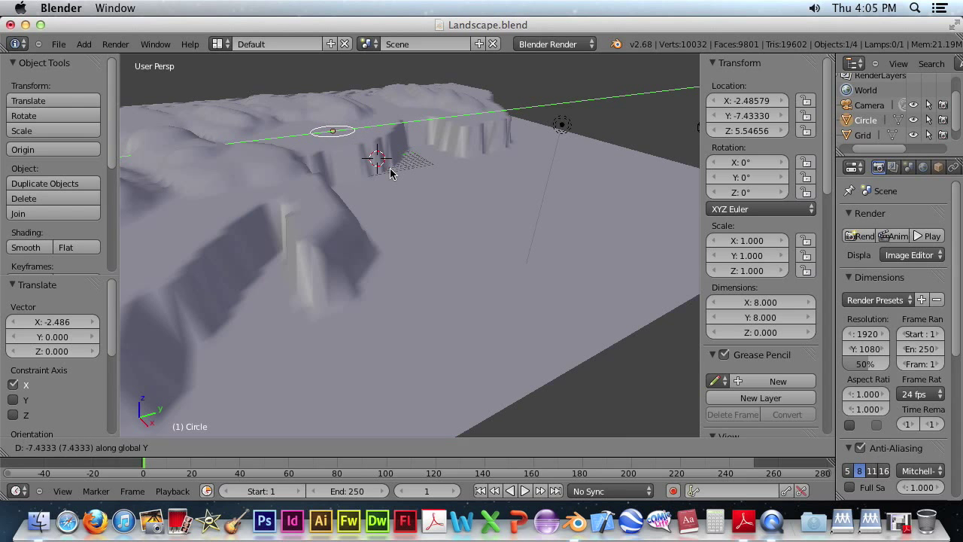
{"action": "mouse_move", "coordinate": [376, 178]}
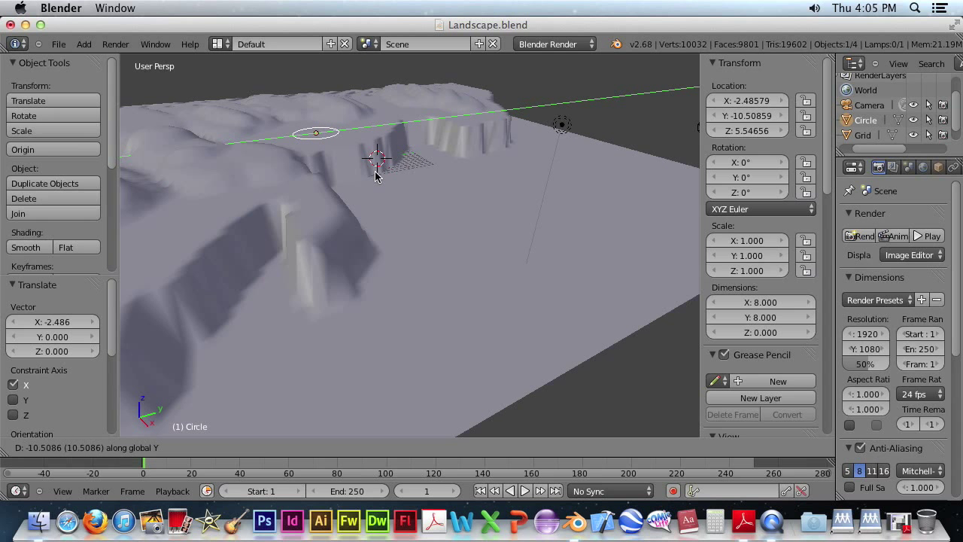
Step: Shift the raised circle to about X -2.5, Y -10.5 off the scene centre
{"action": "left_click", "coordinate": [433, 184]}
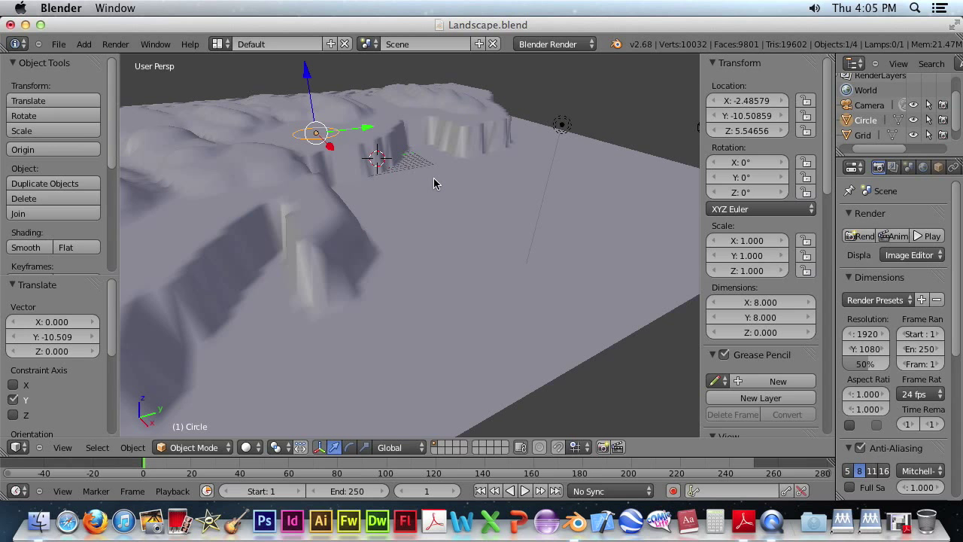
{"action": "mouse_move", "coordinate": [429, 165]}
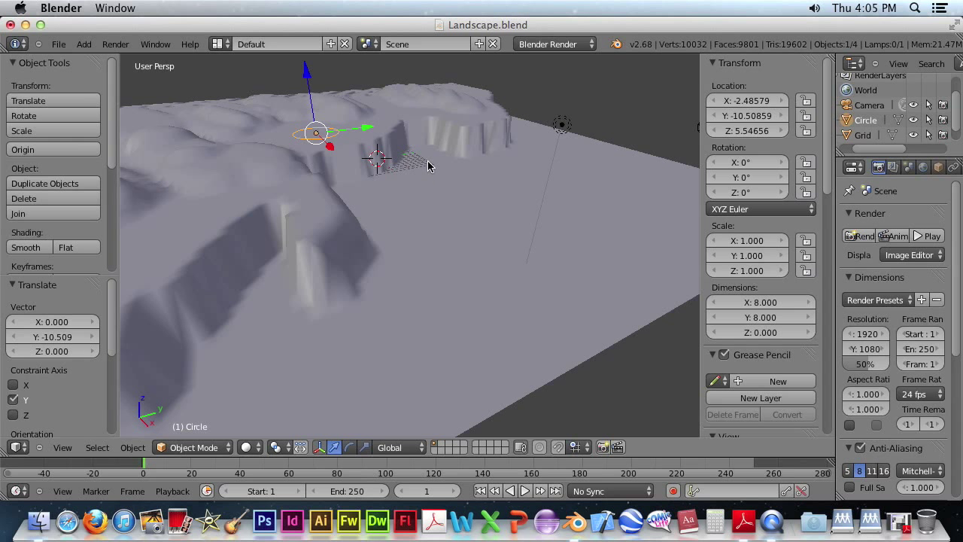
{"action": "mouse_move", "coordinate": [439, 143]}
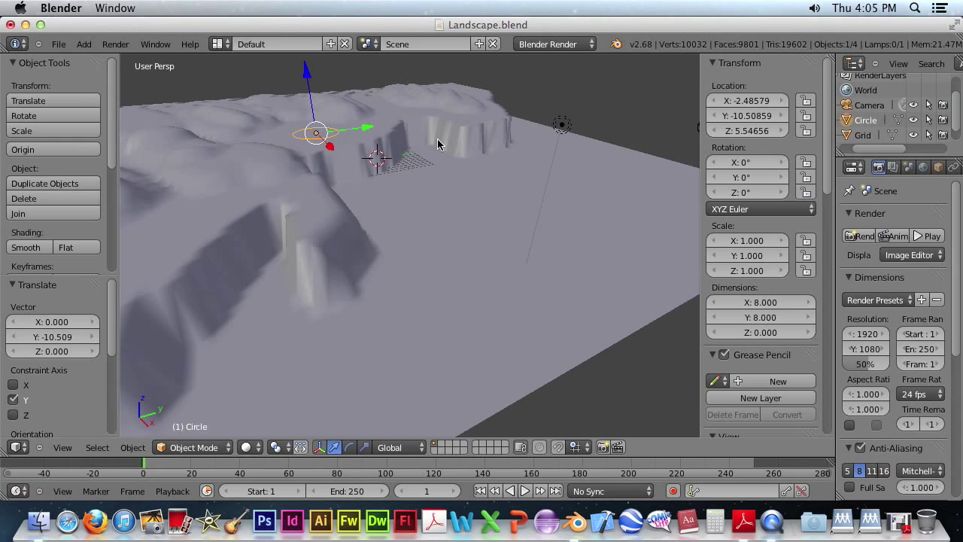
{"action": "mouse_move", "coordinate": [439, 172]}
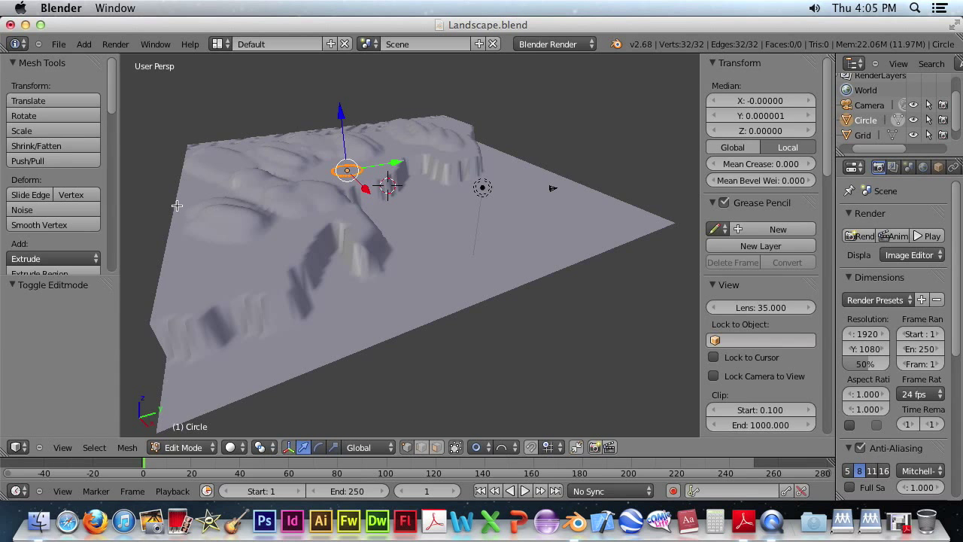
{"action": "mouse_move", "coordinate": [370, 216]}
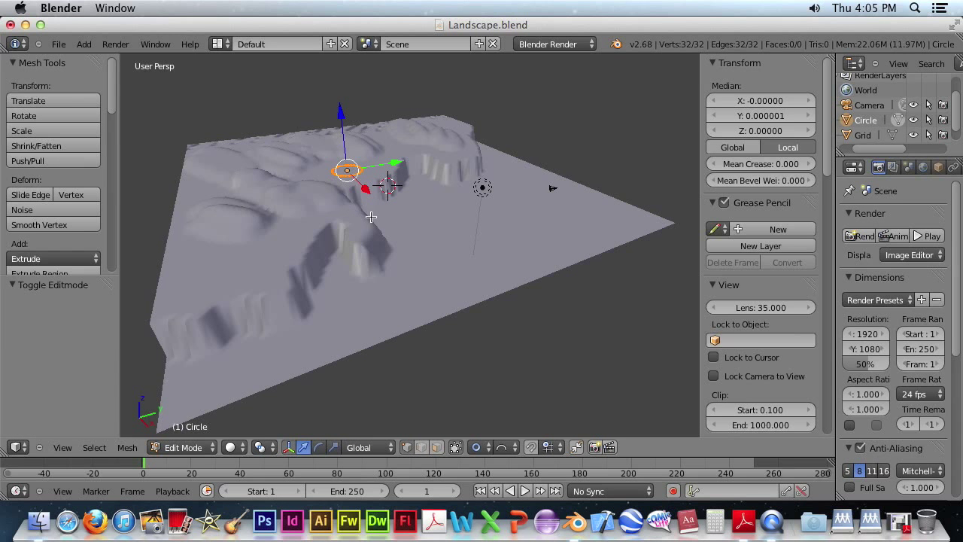
{"action": "mouse_move", "coordinate": [337, 208]}
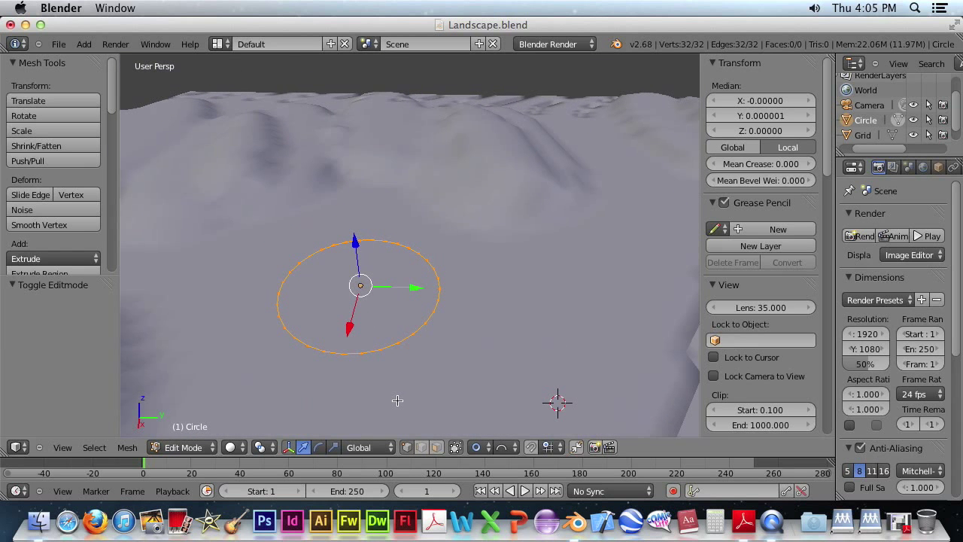
{"action": "mouse_move", "coordinate": [451, 294]}
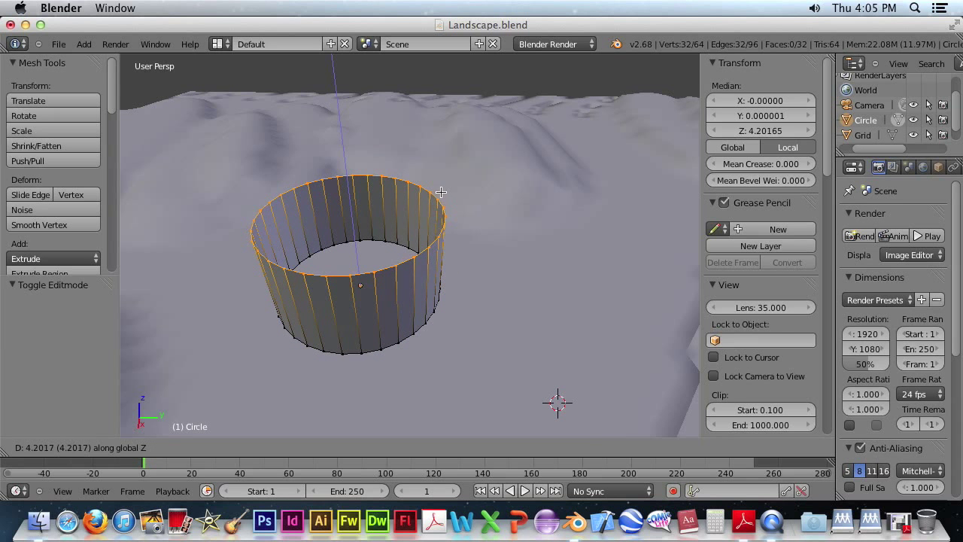
{"action": "mouse_move", "coordinate": [414, 123]}
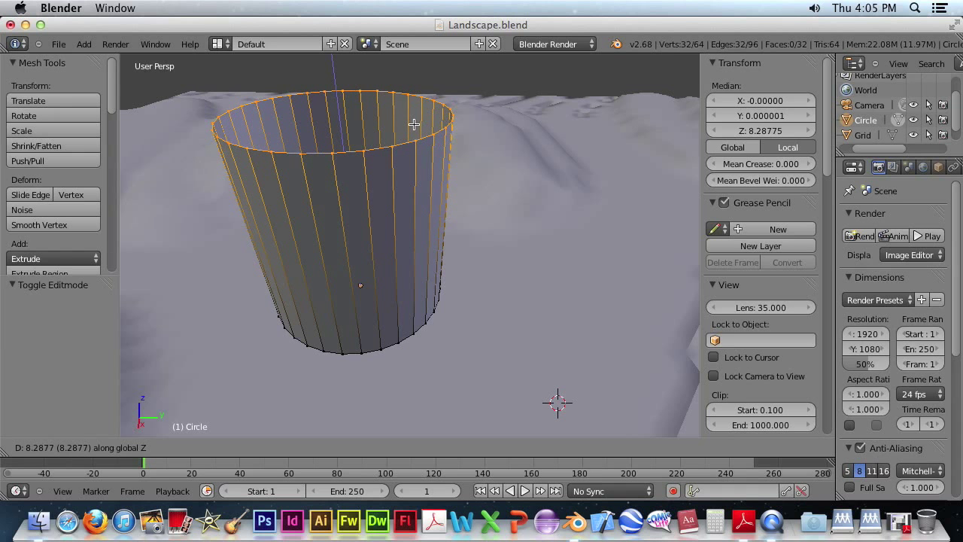
{"action": "mouse_move", "coordinate": [413, 128]}
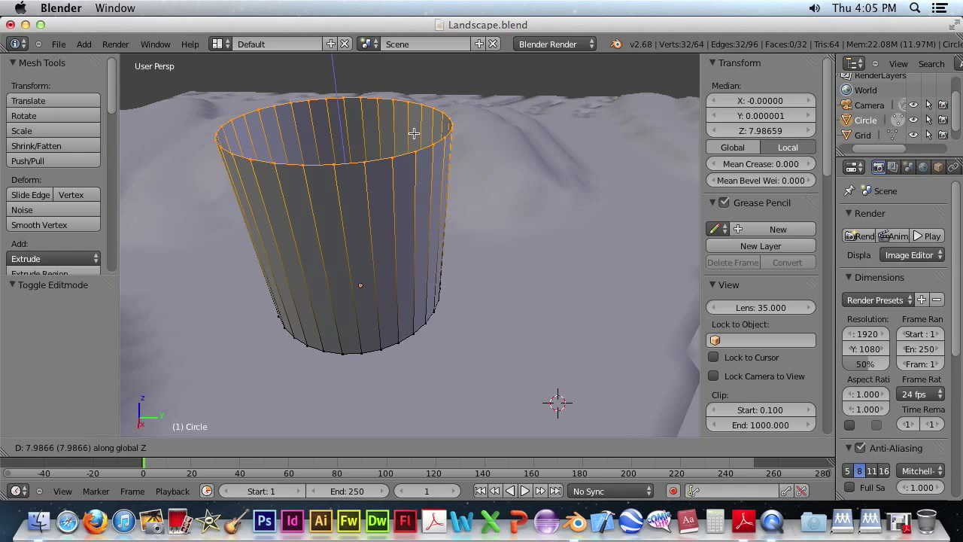
{"action": "mouse_move", "coordinate": [414, 132]}
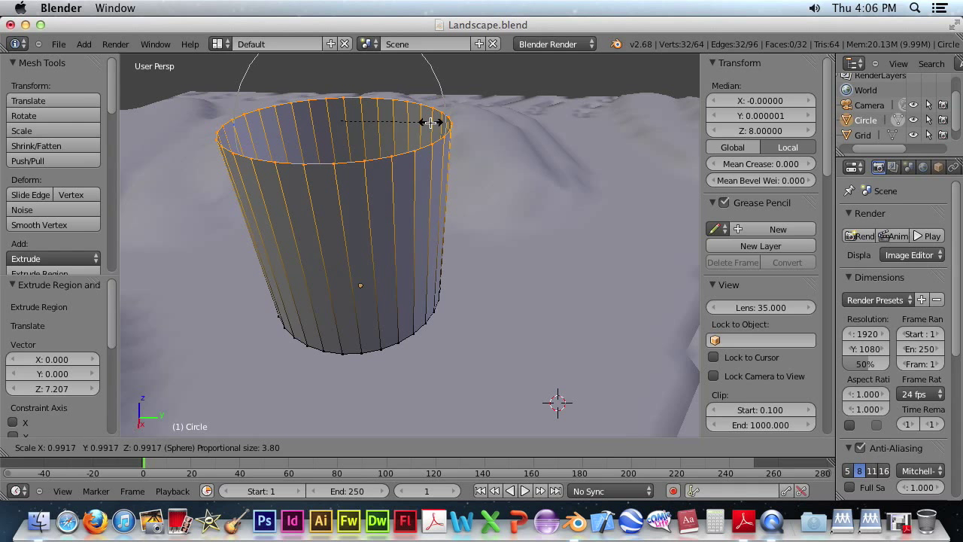
{"action": "mouse_move", "coordinate": [418, 122]}
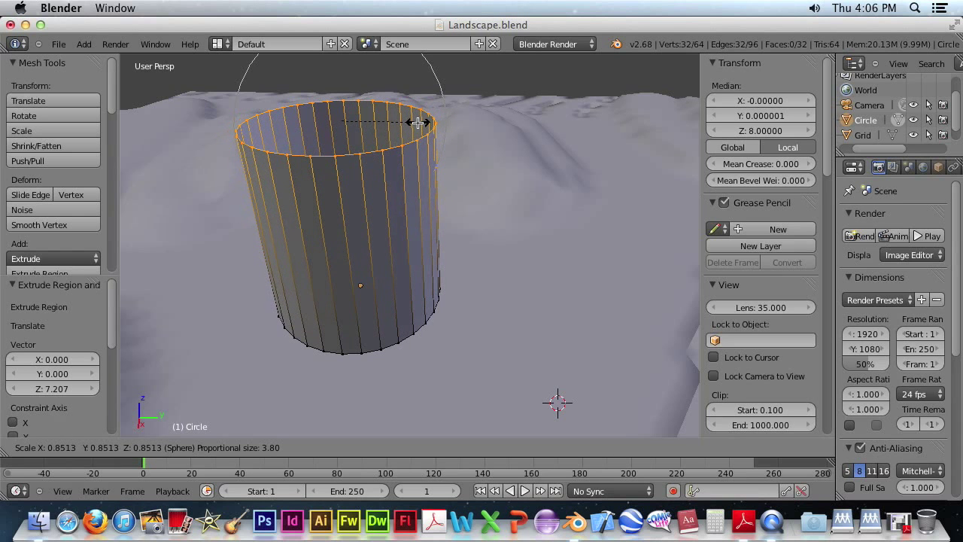
{"action": "mouse_move", "coordinate": [419, 124]}
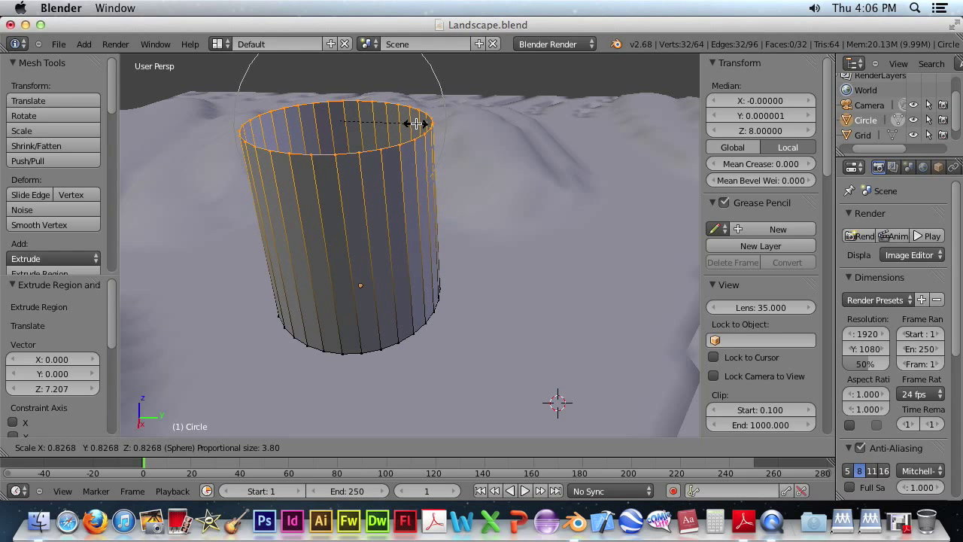
{"action": "mouse_move", "coordinate": [418, 127]}
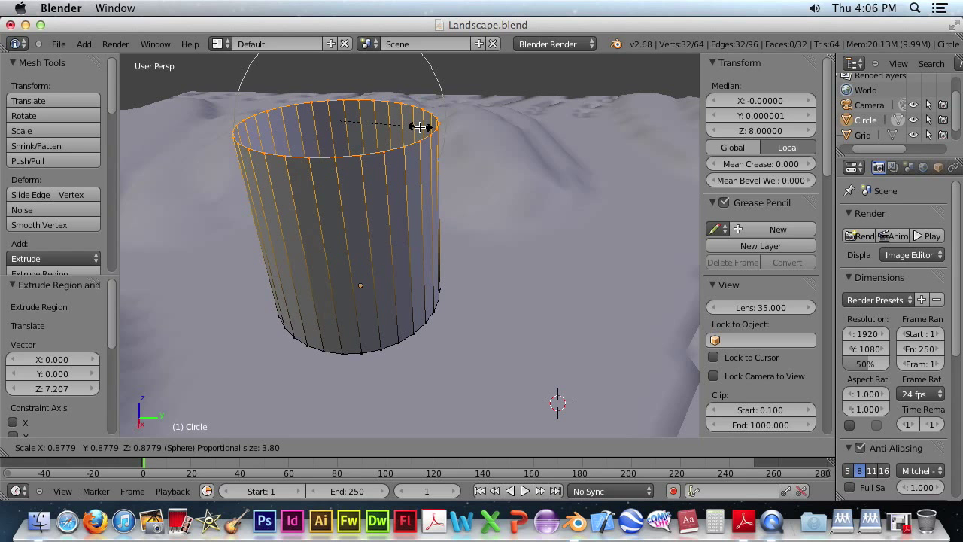
{"action": "mouse_move", "coordinate": [407, 128]}
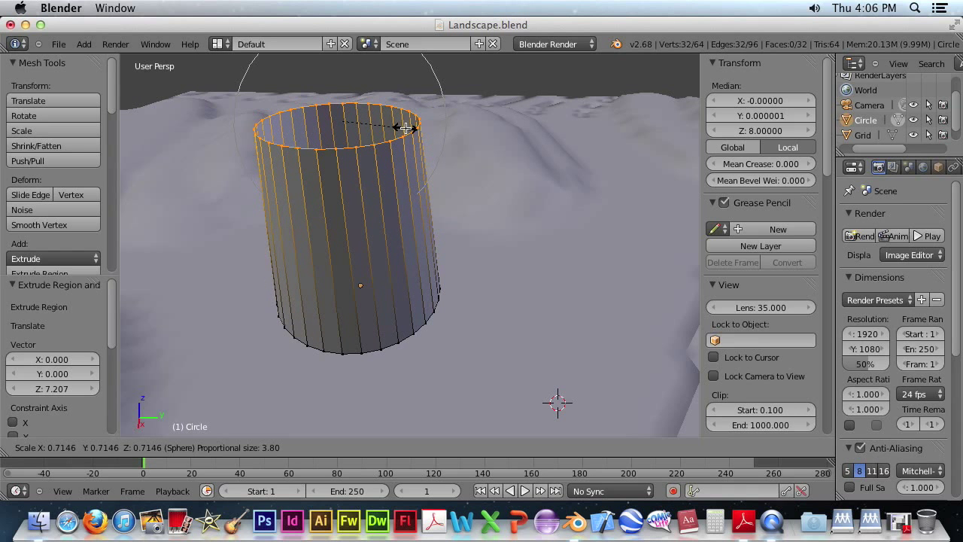
{"action": "mouse_move", "coordinate": [369, 132]}
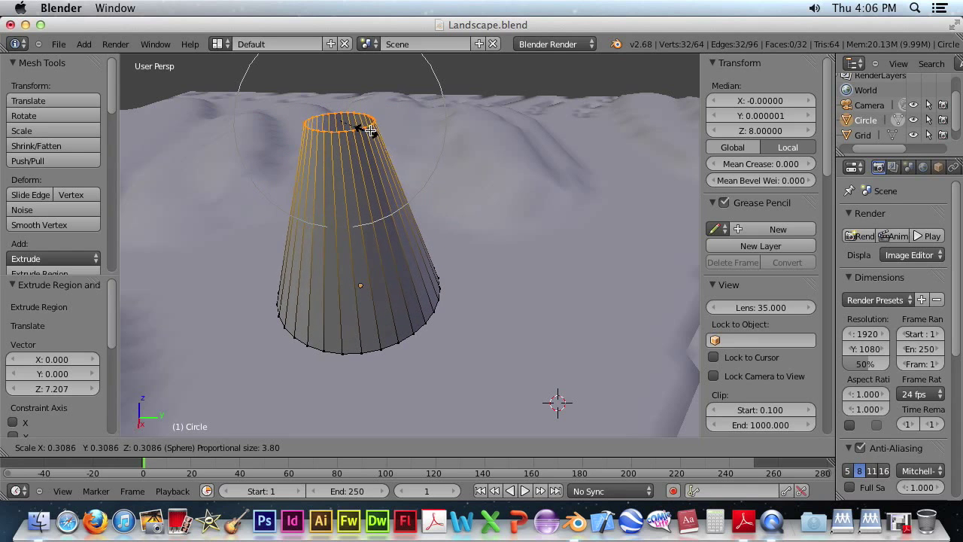
{"action": "mouse_move", "coordinate": [391, 133]}
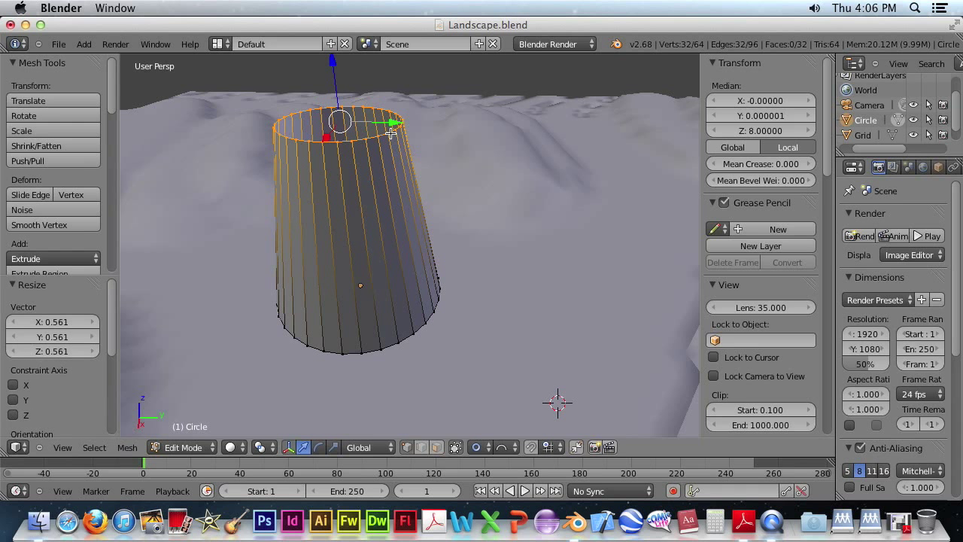
{"action": "mouse_move", "coordinate": [457, 146]}
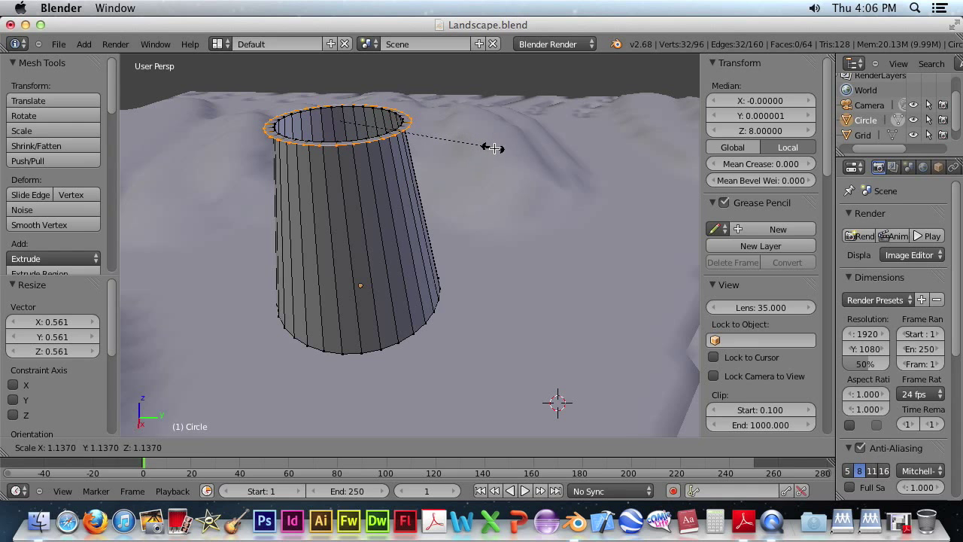
{"action": "mouse_move", "coordinate": [514, 158]}
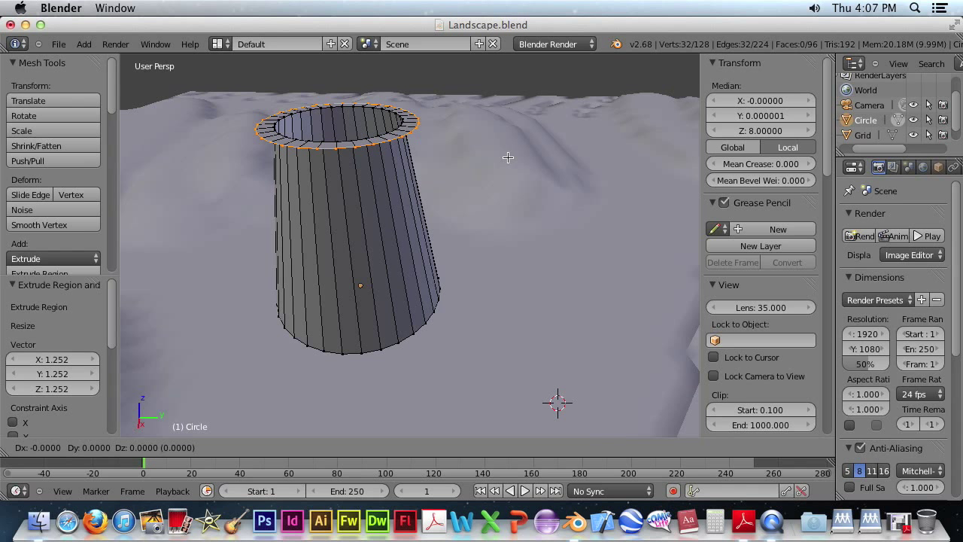
Step: Undo the stray extrusion and raise the tower's top edge ring to form the lipped rim
{"action": "key", "text": "z"}
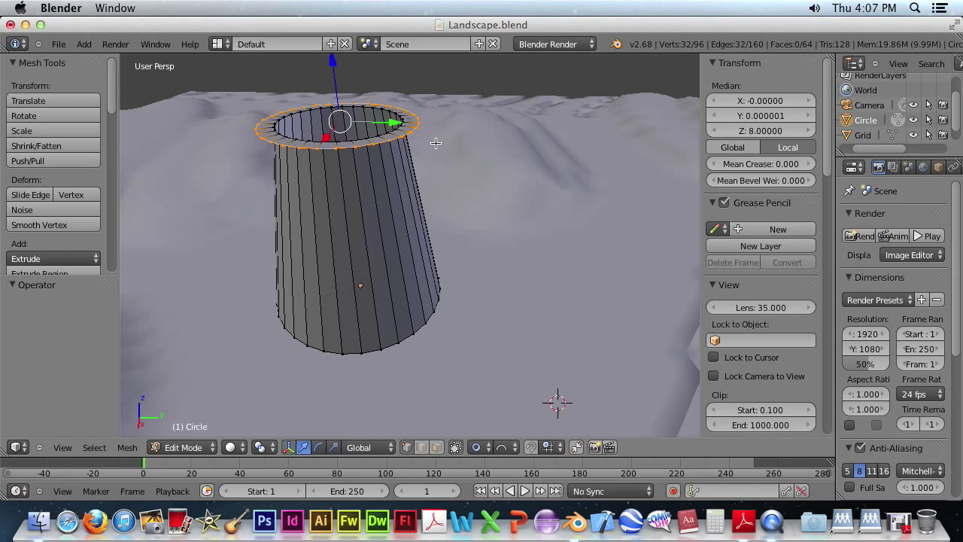
{"action": "left_click_drag", "start_coordinate": [338, 120], "coordinate": [339, 108]}
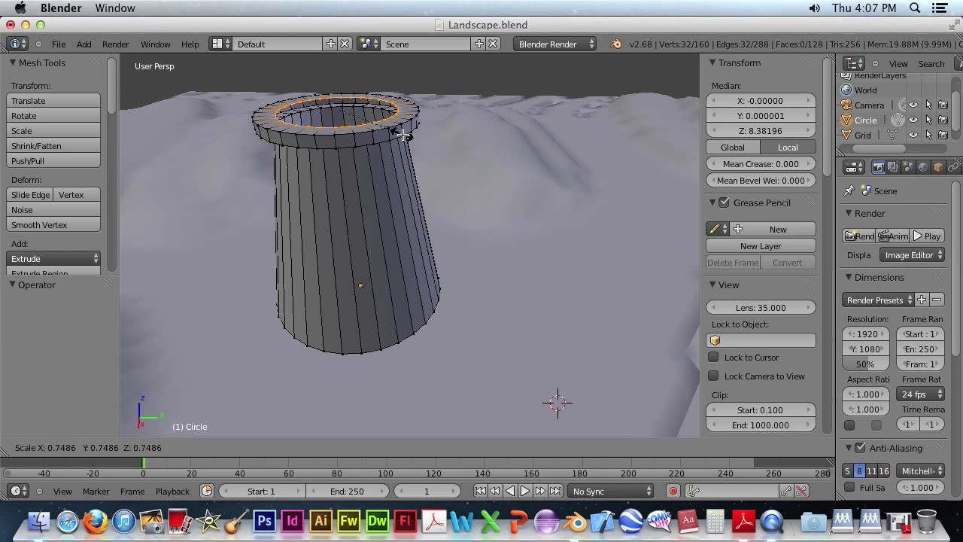
{"action": "mouse_move", "coordinate": [414, 134]}
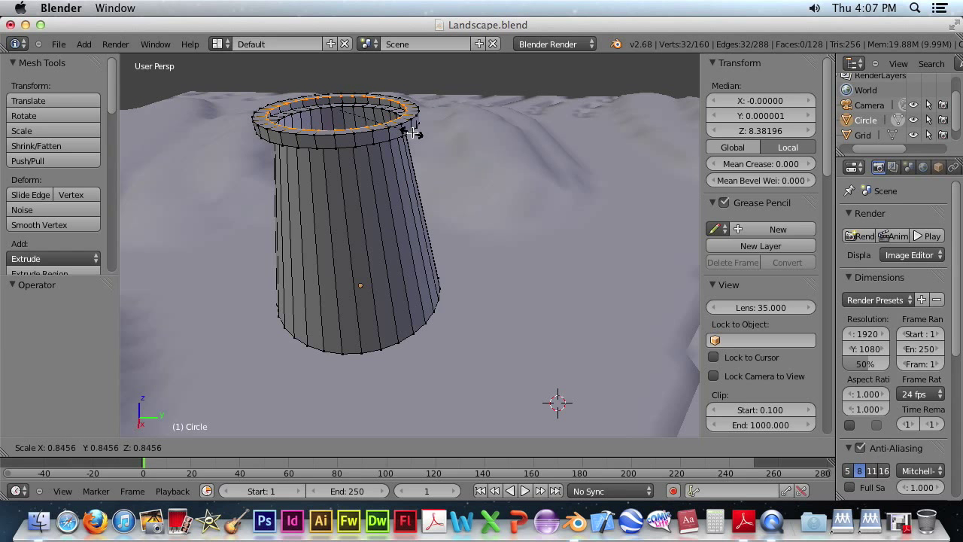
{"action": "mouse_move", "coordinate": [406, 134]}
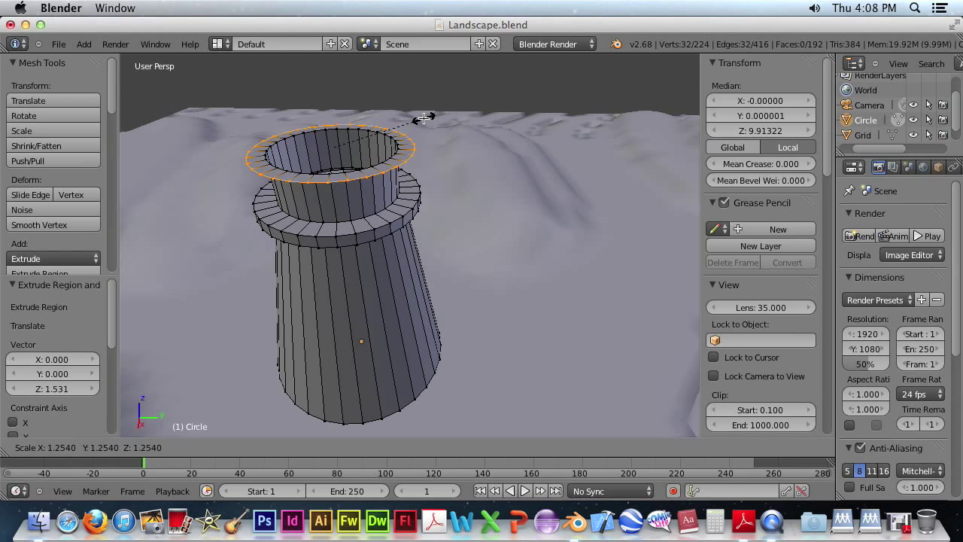
{"action": "mouse_move", "coordinate": [448, 121]}
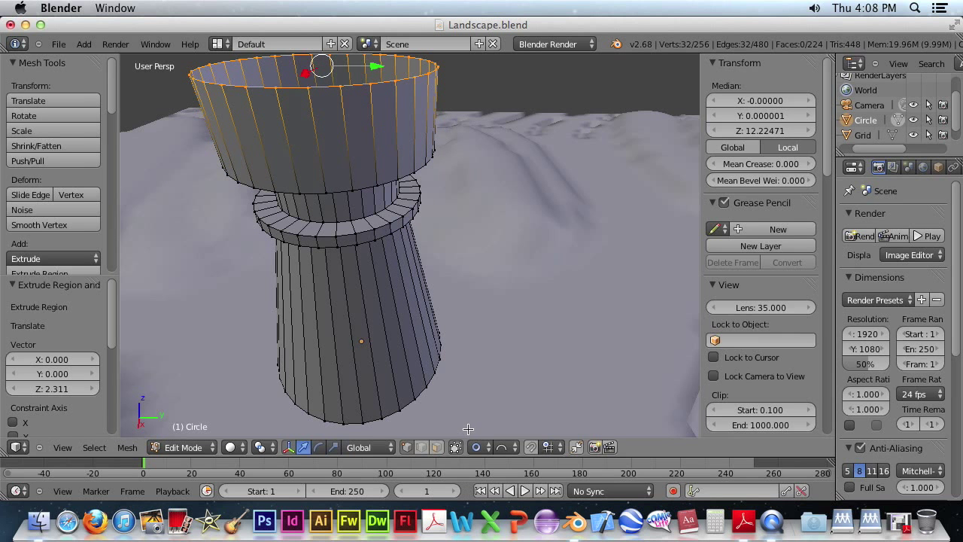
Step: Extrude the section above the rim and scale its top ring to about 0.54 toward a roof tip
{"action": "left_click", "coordinate": [497, 447]}
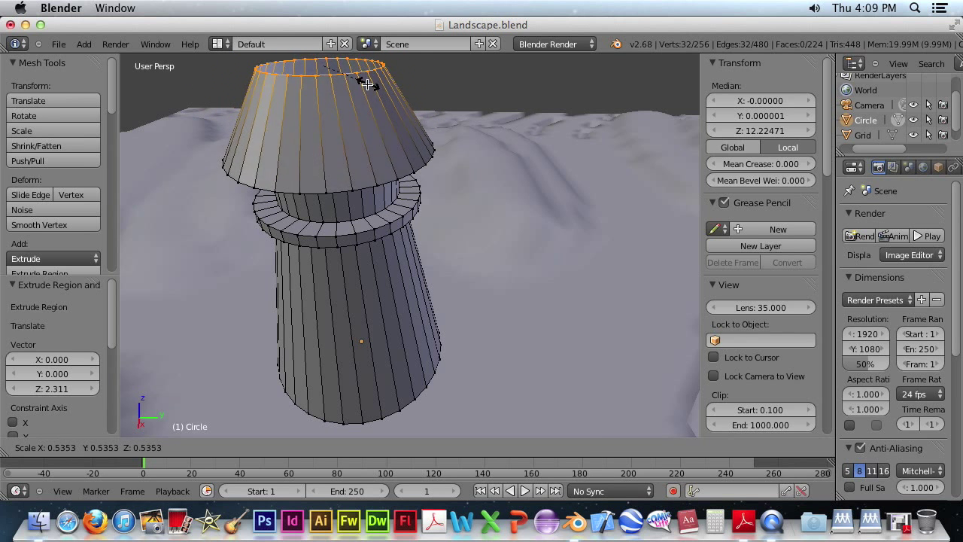
{"action": "mouse_move", "coordinate": [331, 72]}
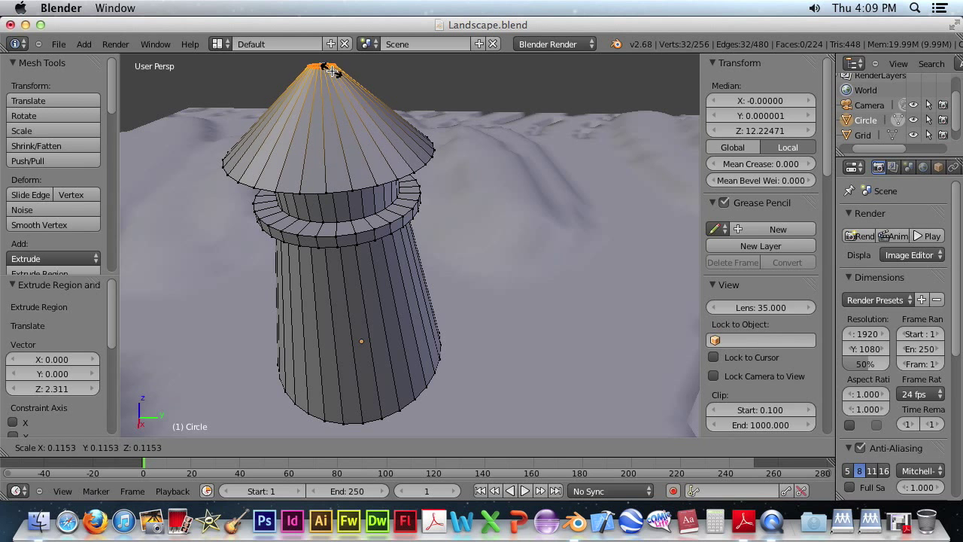
{"action": "mouse_move", "coordinate": [322, 63]}
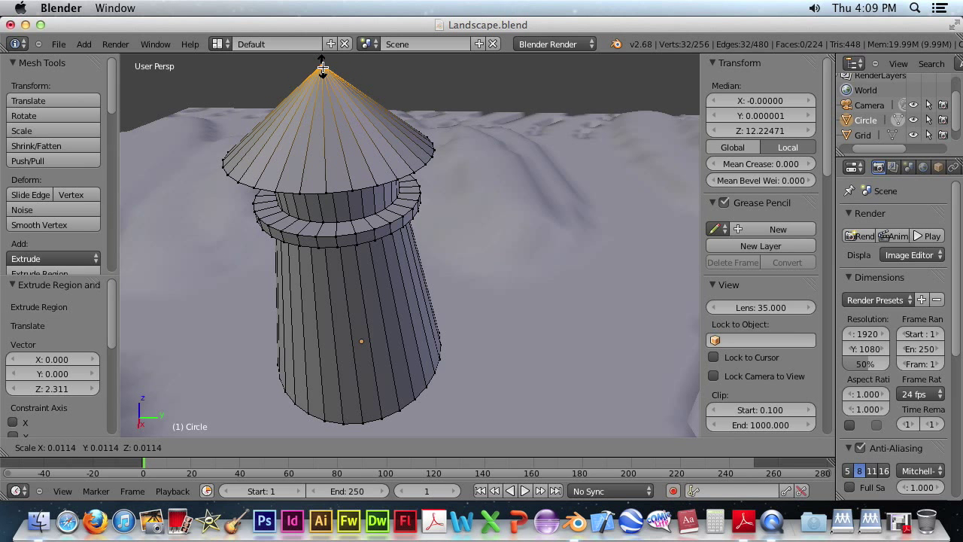
{"action": "mouse_move", "coordinate": [324, 67]}
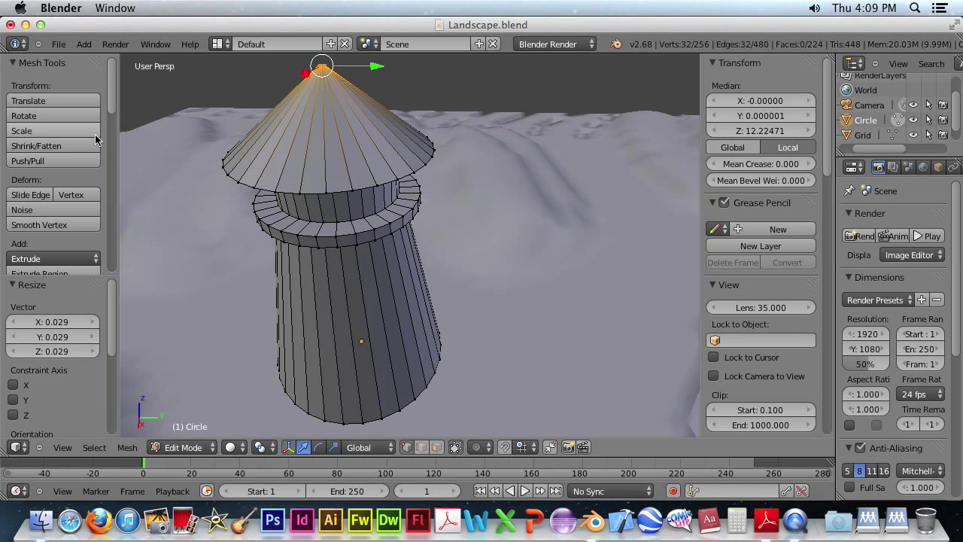
{"action": "mouse_move", "coordinate": [114, 108]}
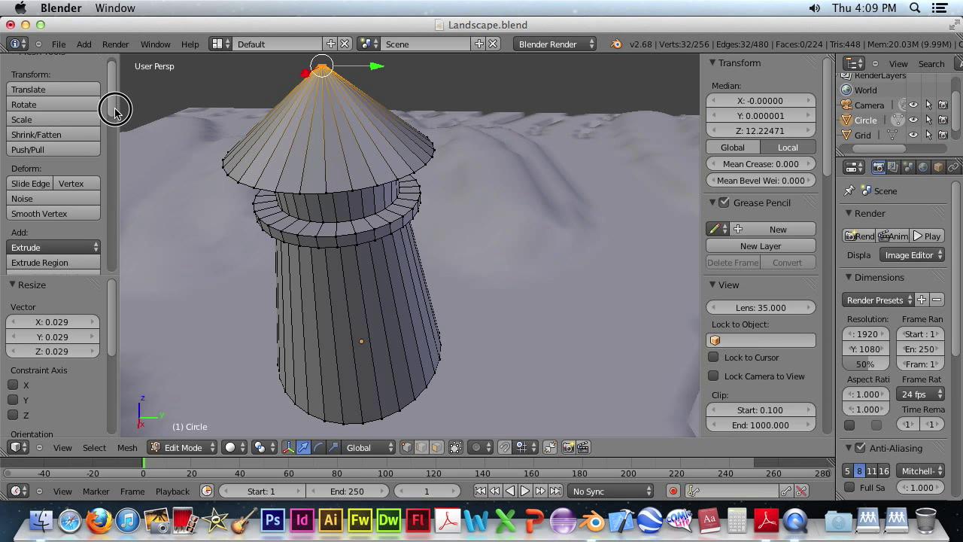
Step: Merge the roof's top ring vertices at their centre to form a pointed cone tip
{"action": "scroll", "scroll_direction": "down", "scroll_amount": 3}
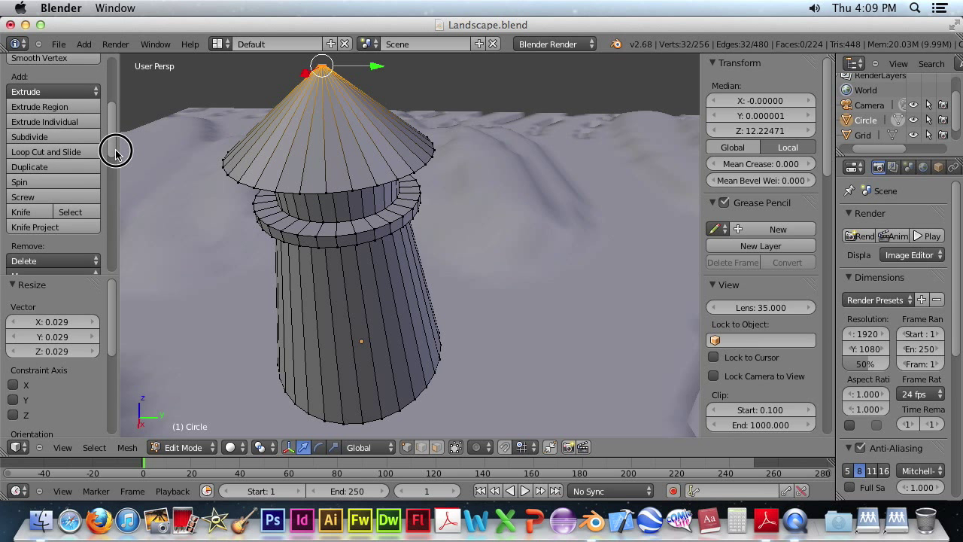
{"action": "scroll", "scroll_direction": "down", "scroll_amount": 3}
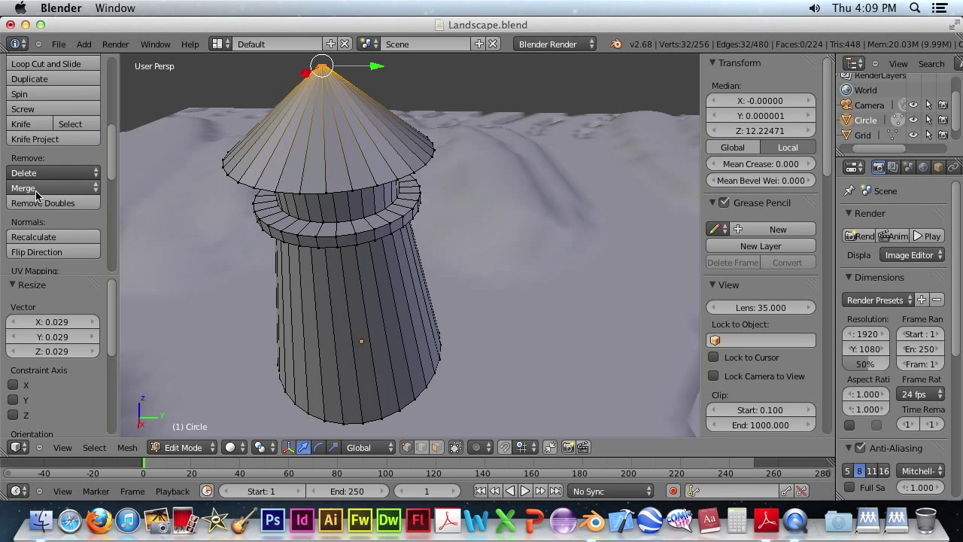
{"action": "left_click", "coordinate": [24, 186]}
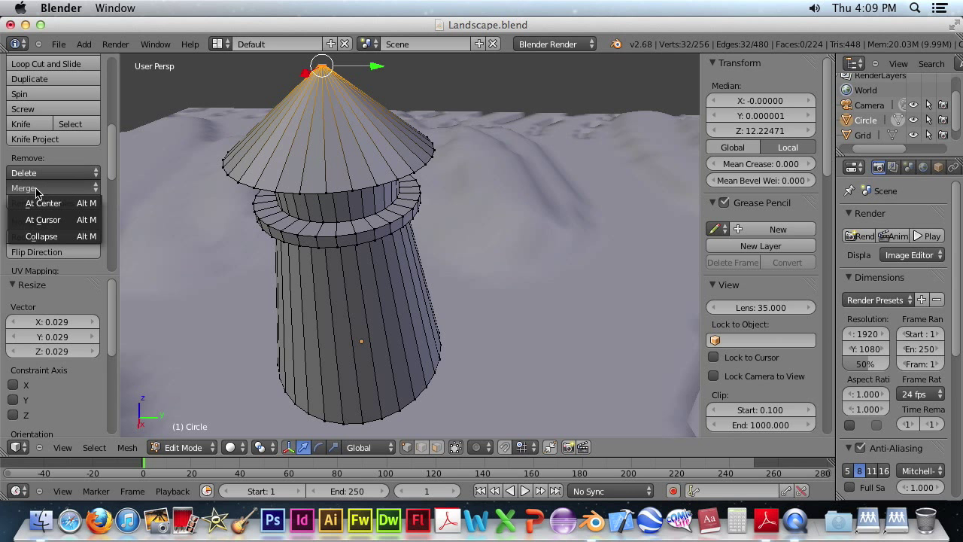
{"action": "mouse_move", "coordinate": [42, 202]}
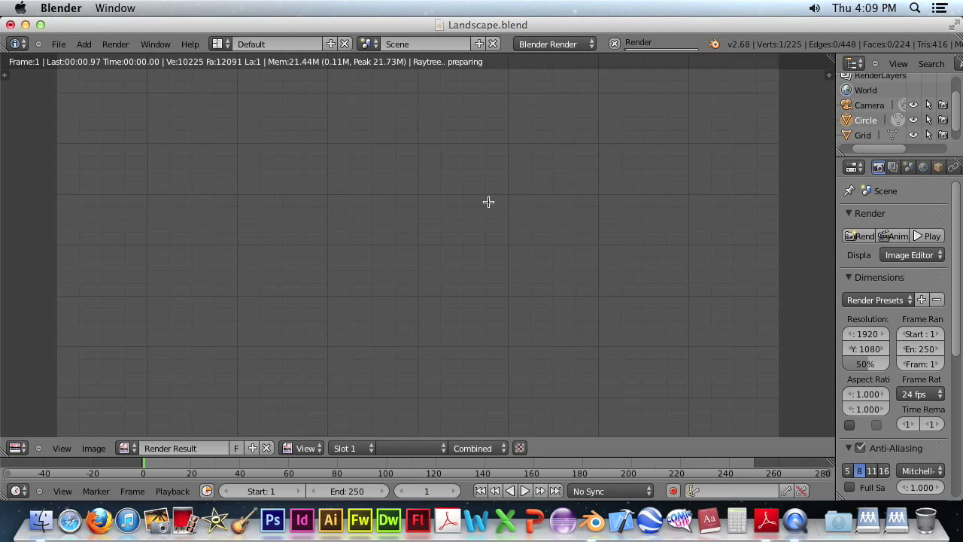
{"action": "left_click", "coordinate": [864, 235]}
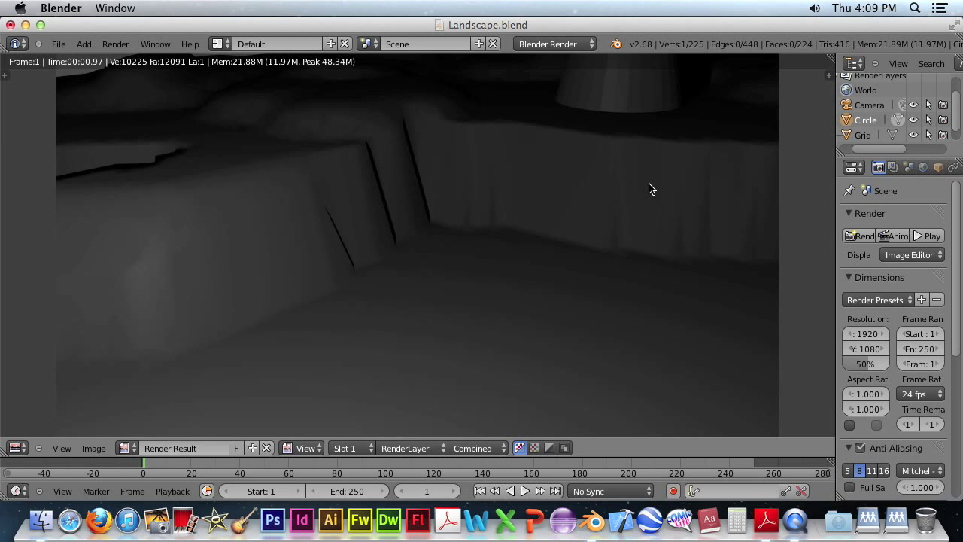
{"action": "mouse_move", "coordinate": [608, 90]}
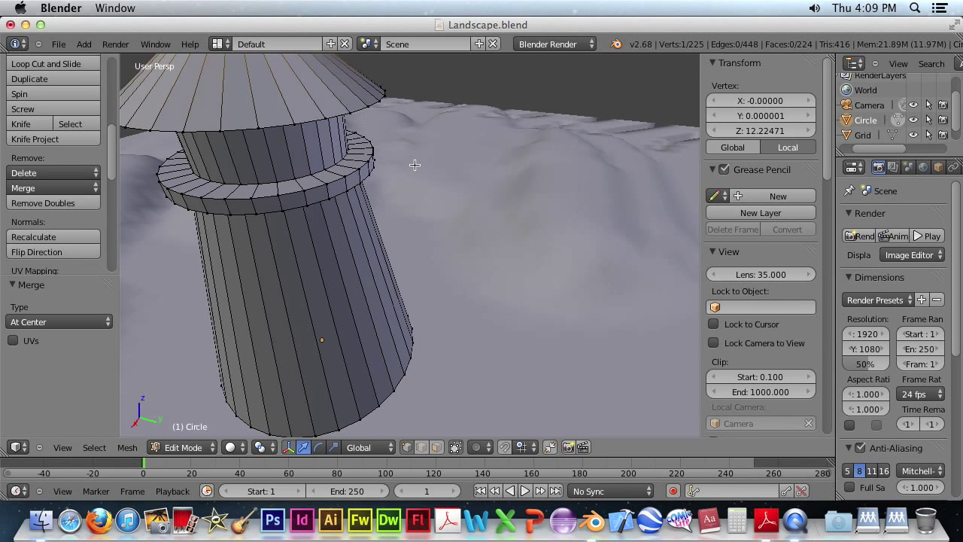
{"action": "mouse_move", "coordinate": [340, 256]}
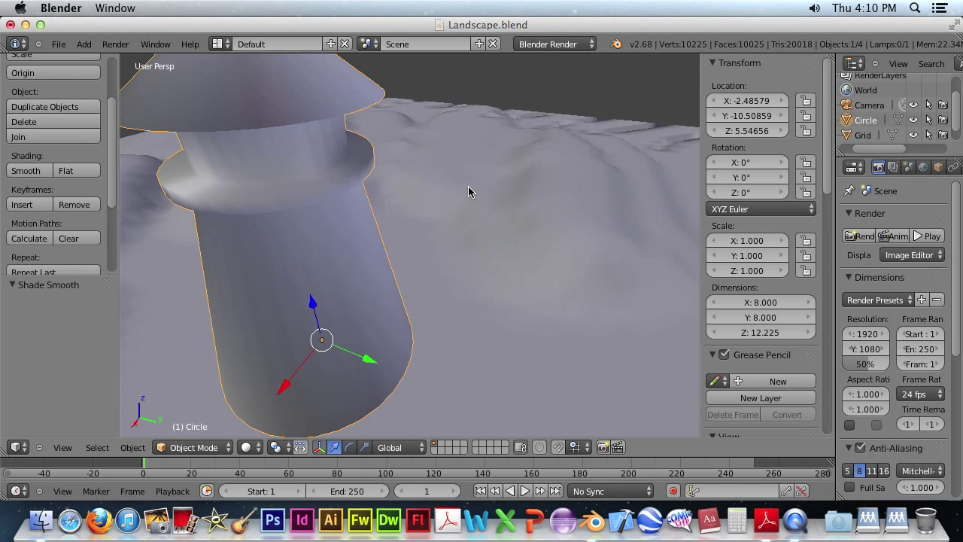
{"action": "mouse_move", "coordinate": [369, 168]}
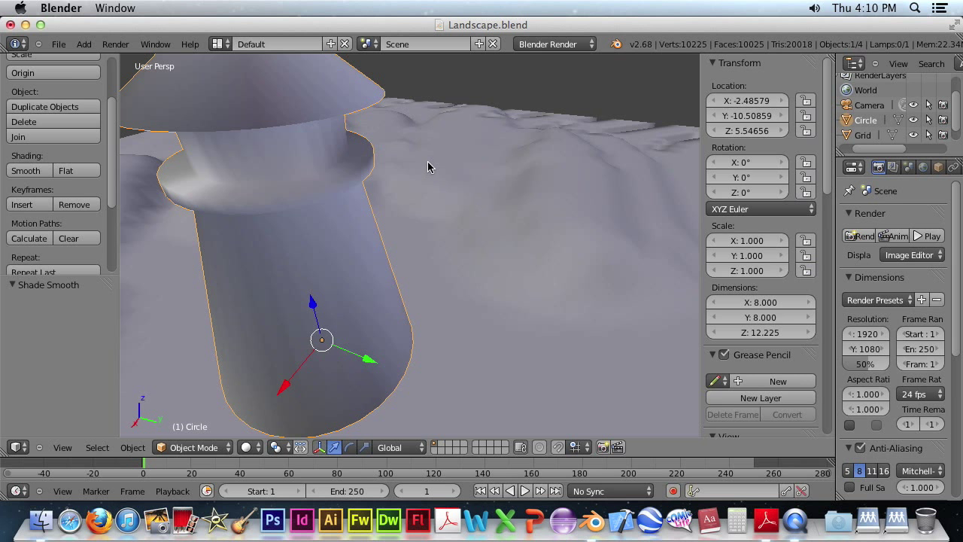
{"action": "mouse_move", "coordinate": [538, 174]}
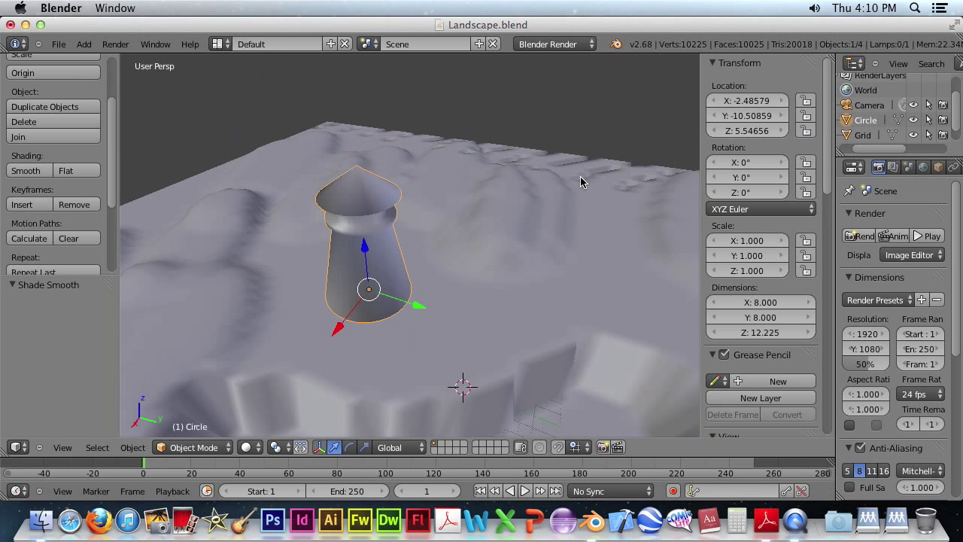
{"action": "mouse_move", "coordinate": [515, 226]}
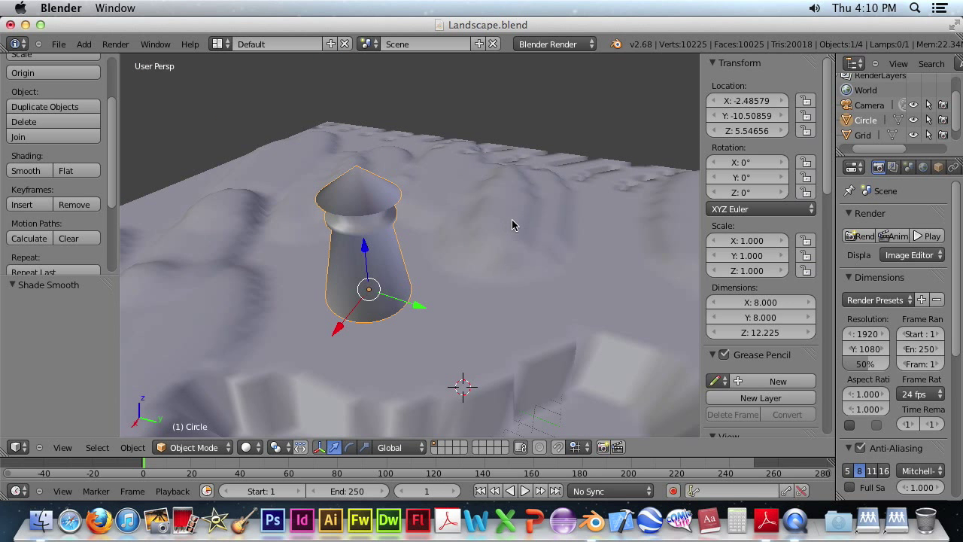
{"action": "mouse_move", "coordinate": [527, 228]}
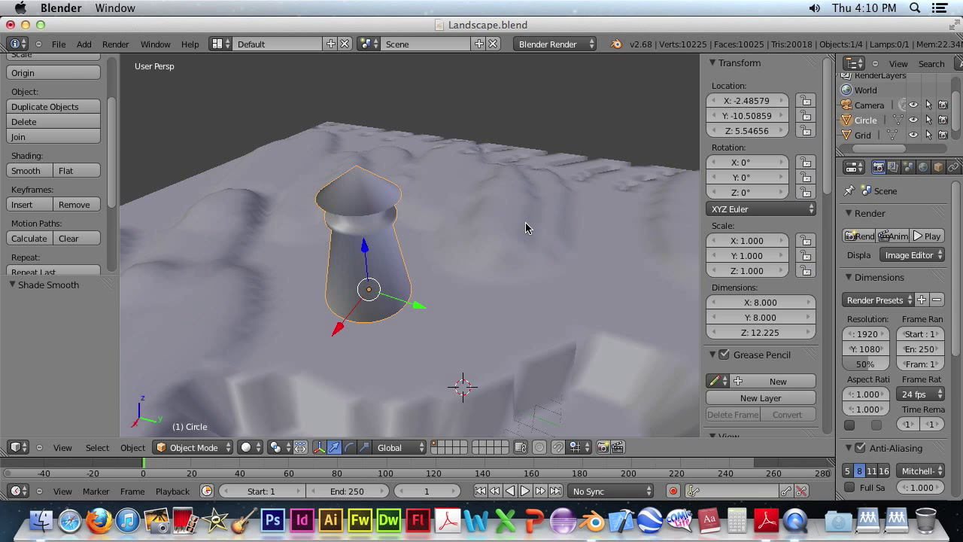